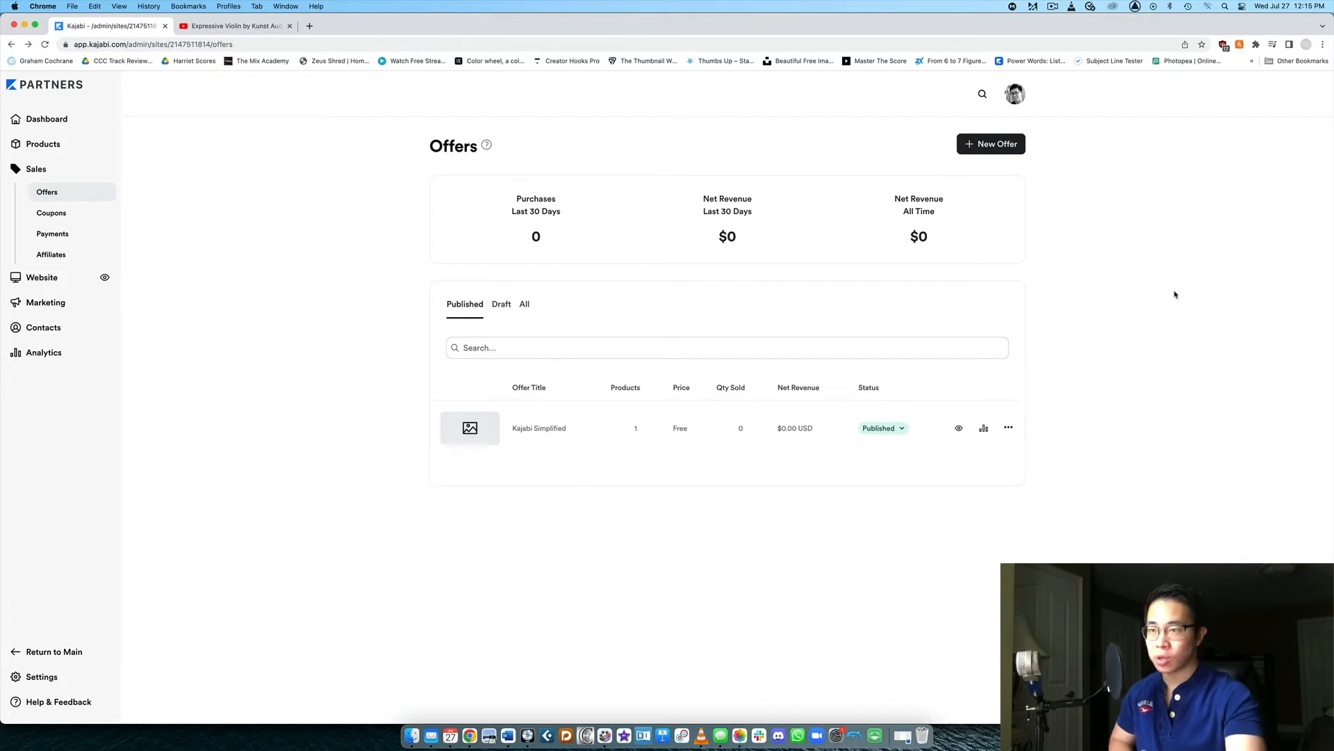
mouse_move(630, 183)
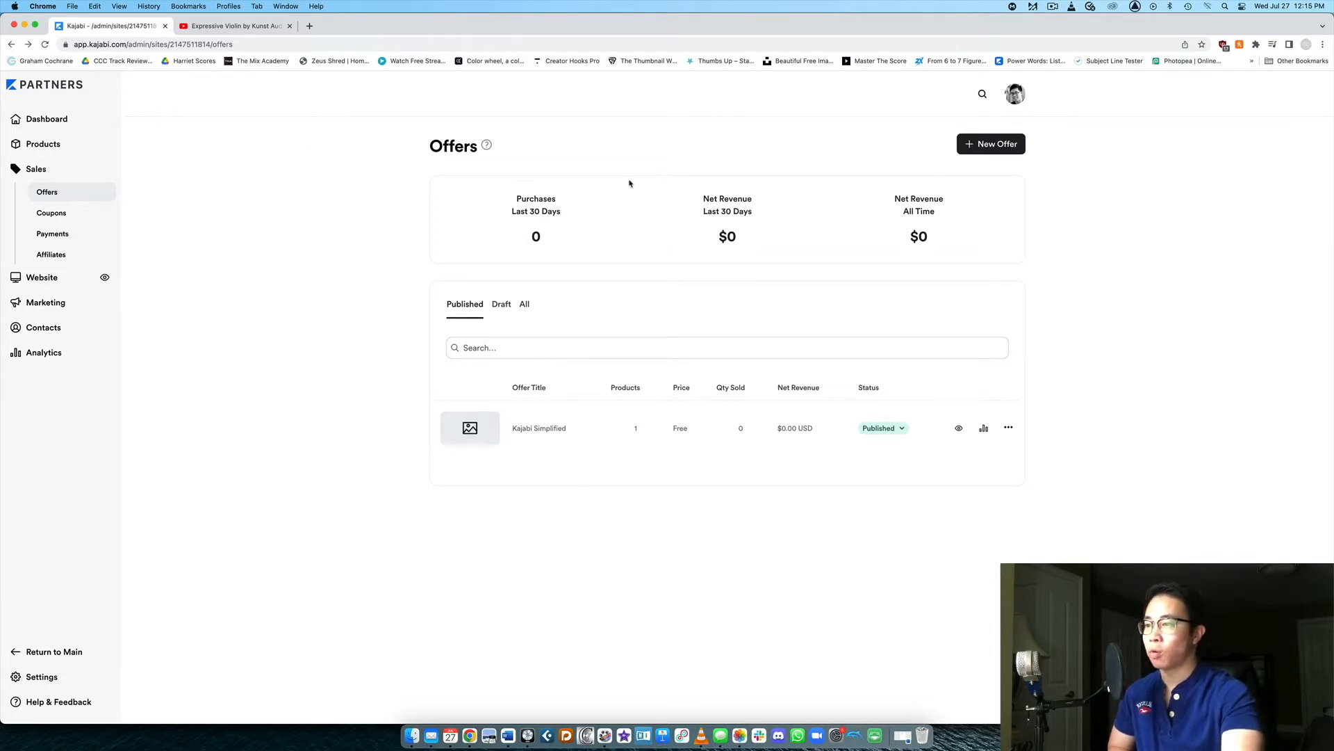
mouse_move(464, 146)
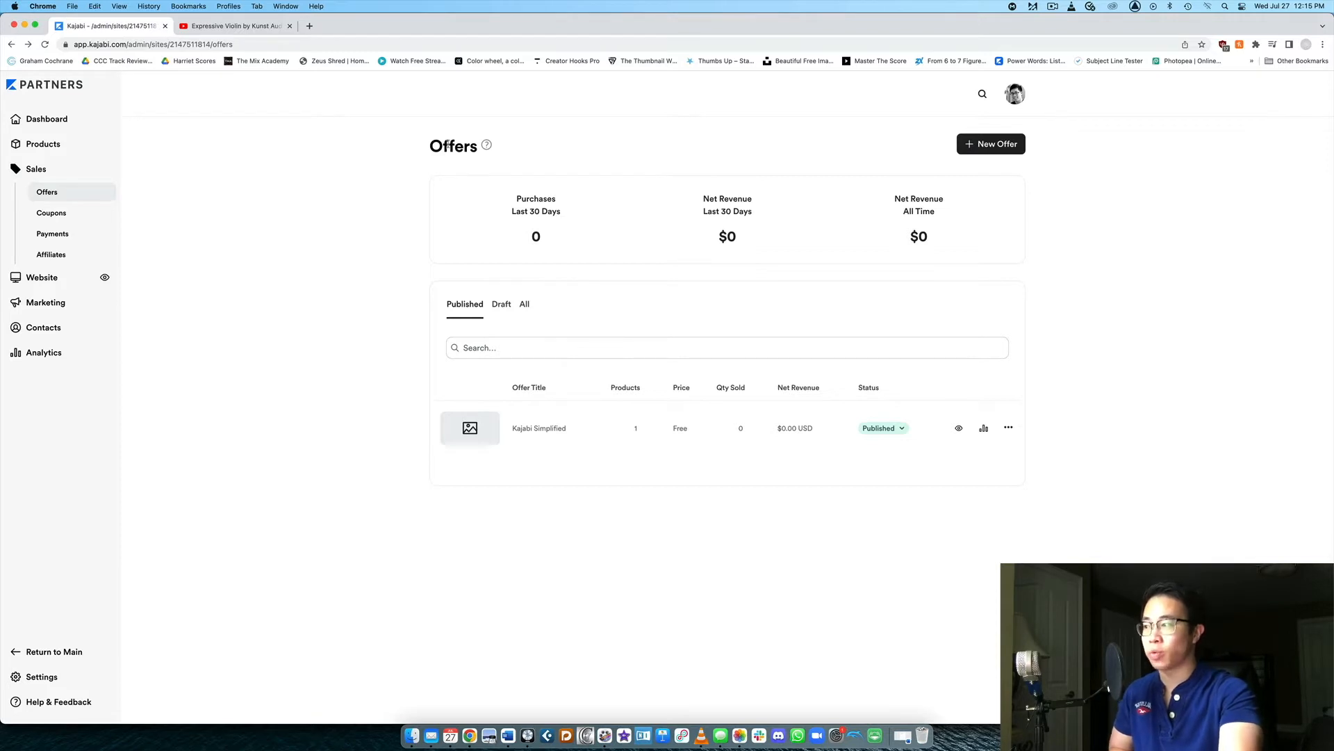
mouse_move(43, 143)
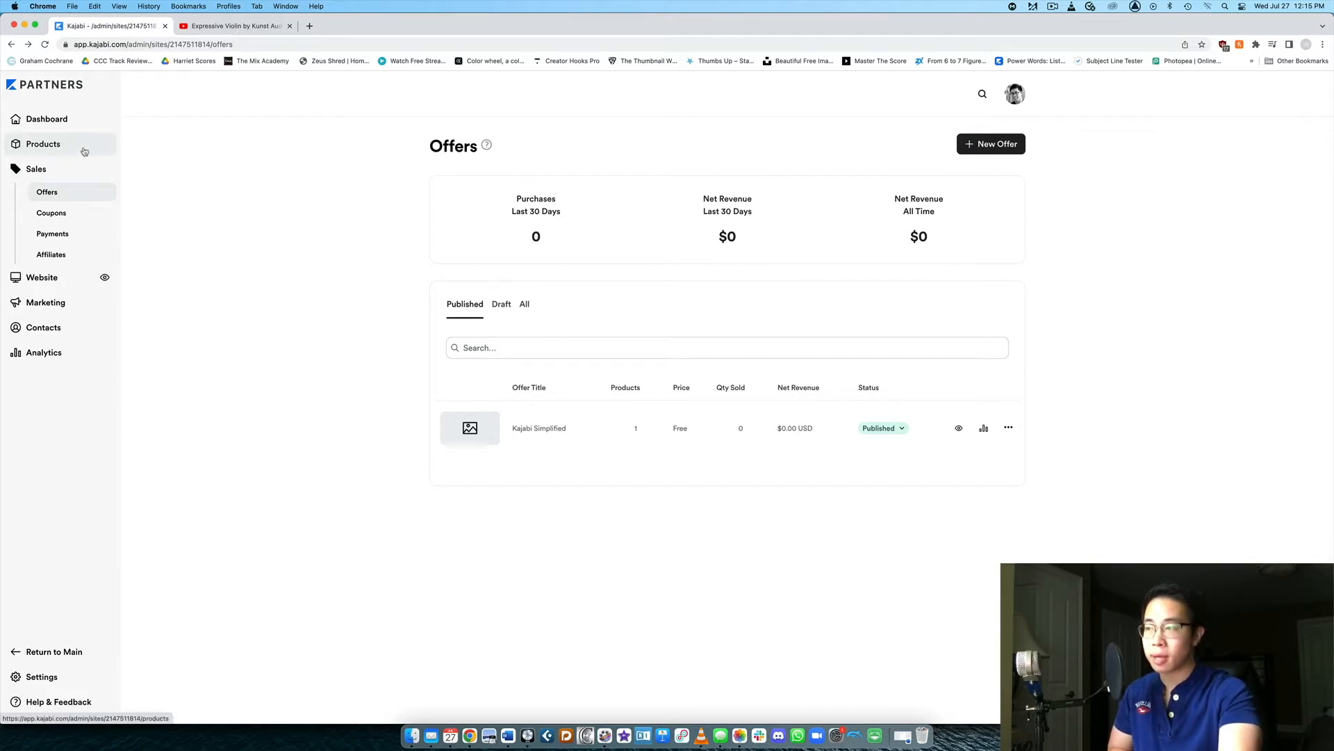
mouse_move(734, 181)
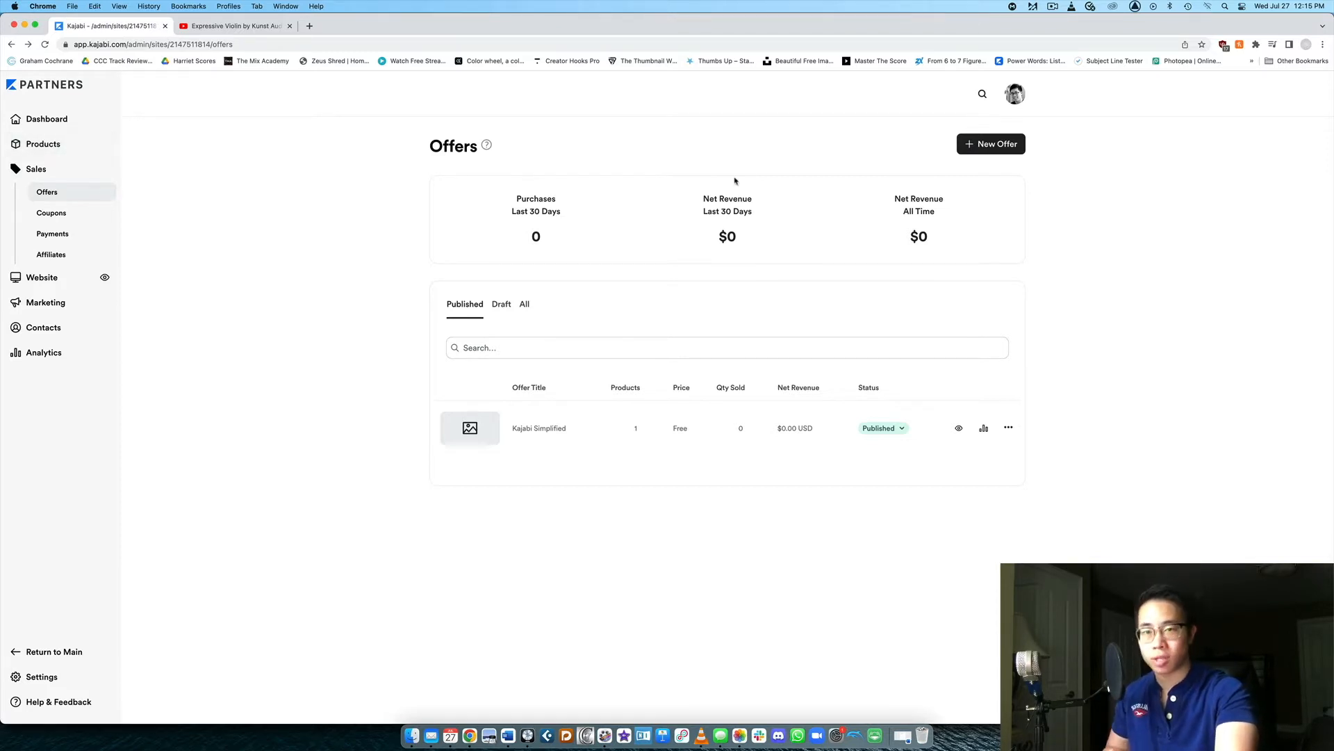
mouse_move(721, 181)
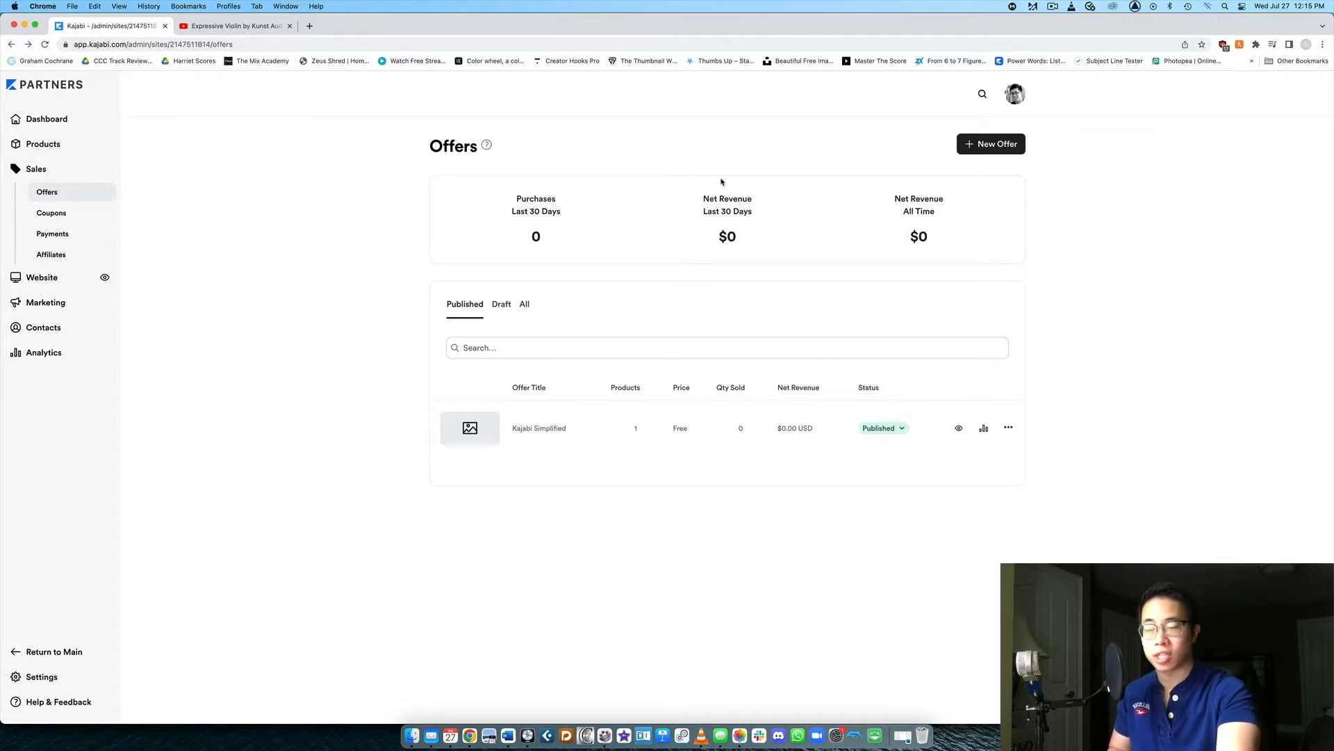
mouse_move(786, 166)
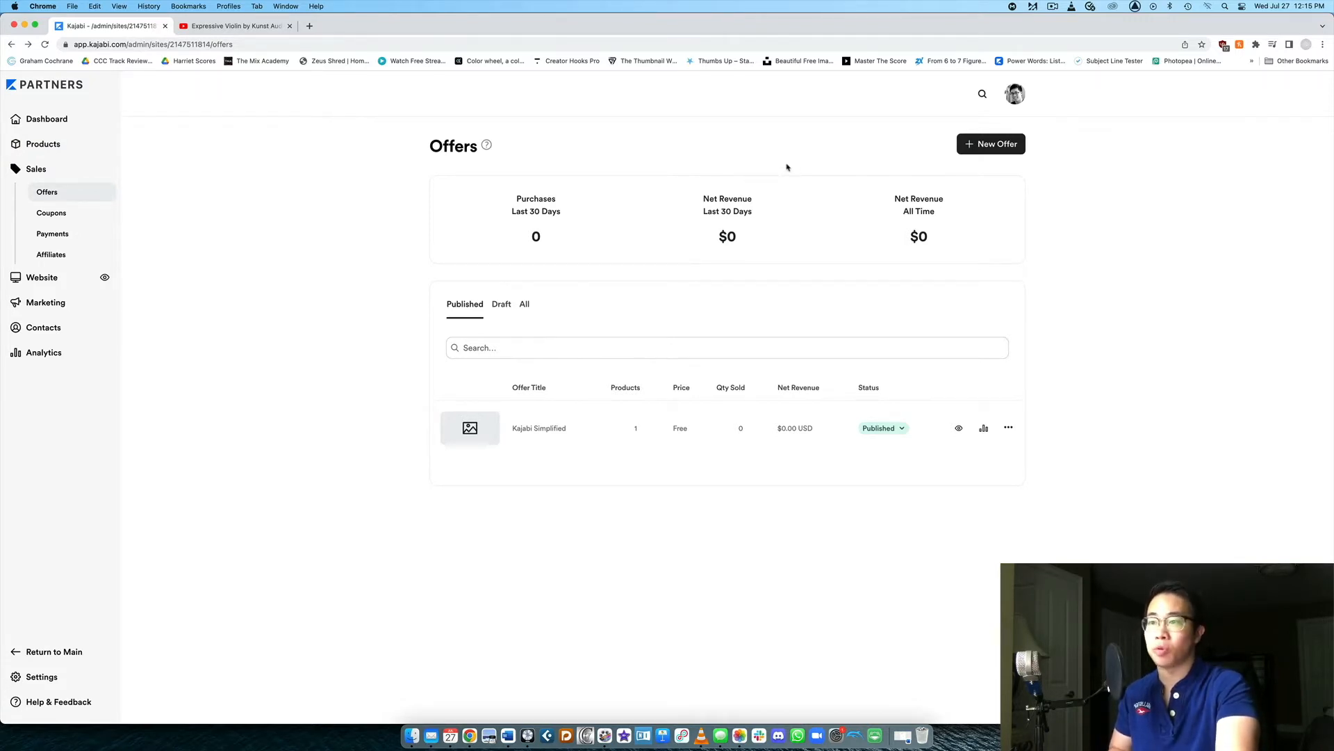
mouse_move(809, 217)
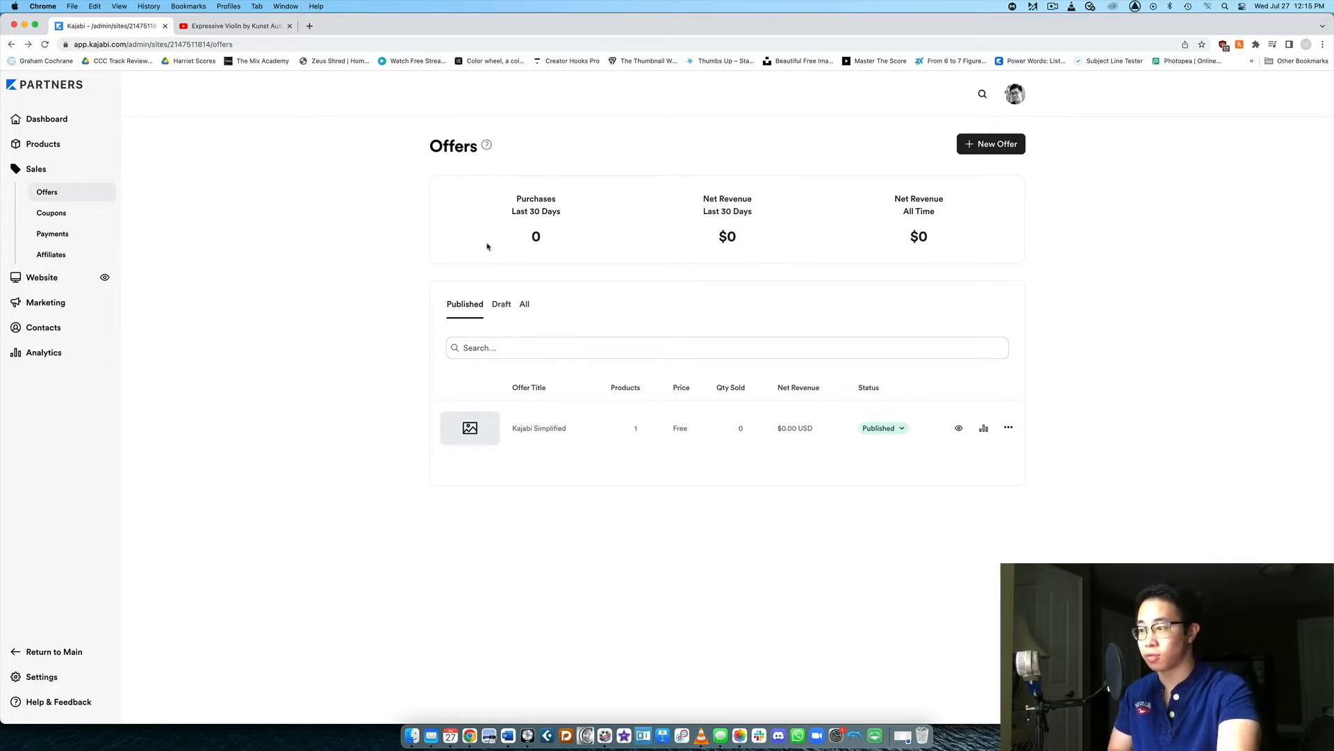
mouse_move(991, 143)
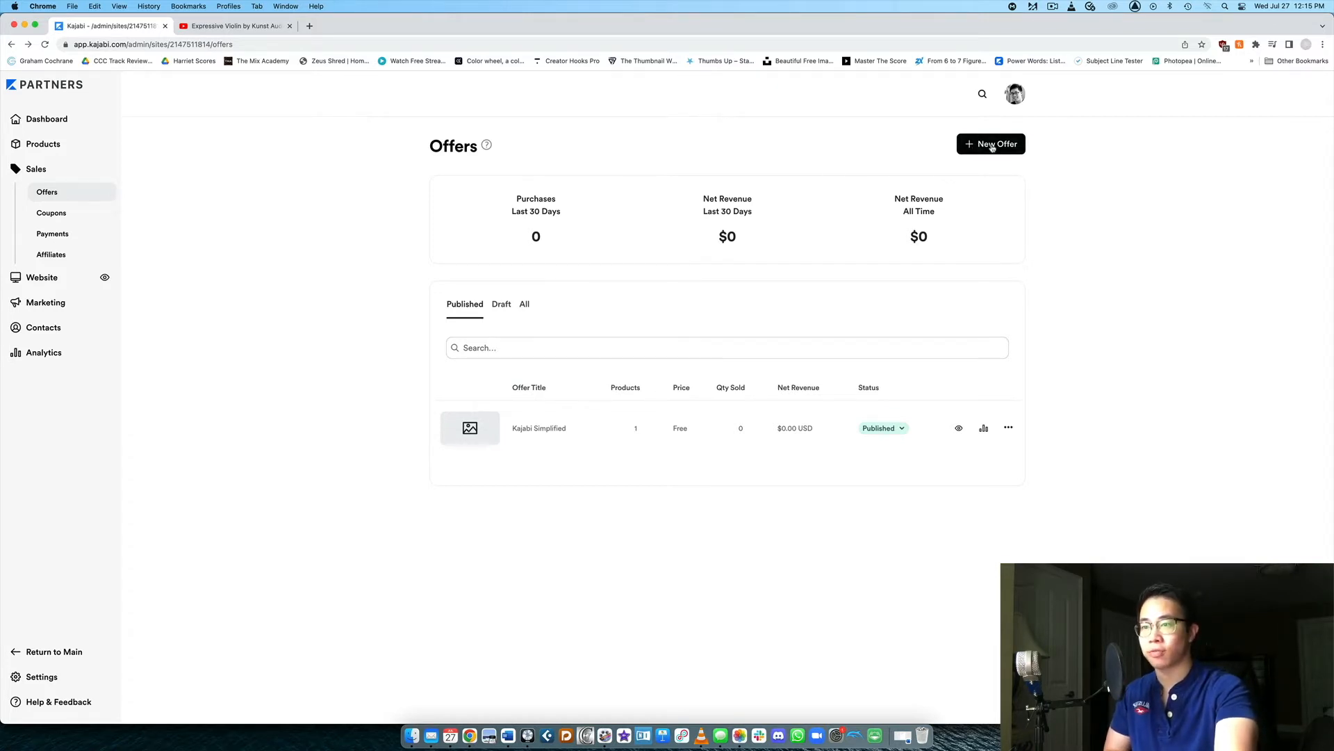
Start a new offer and title it 'Business PDF'.
left_click(991, 143)
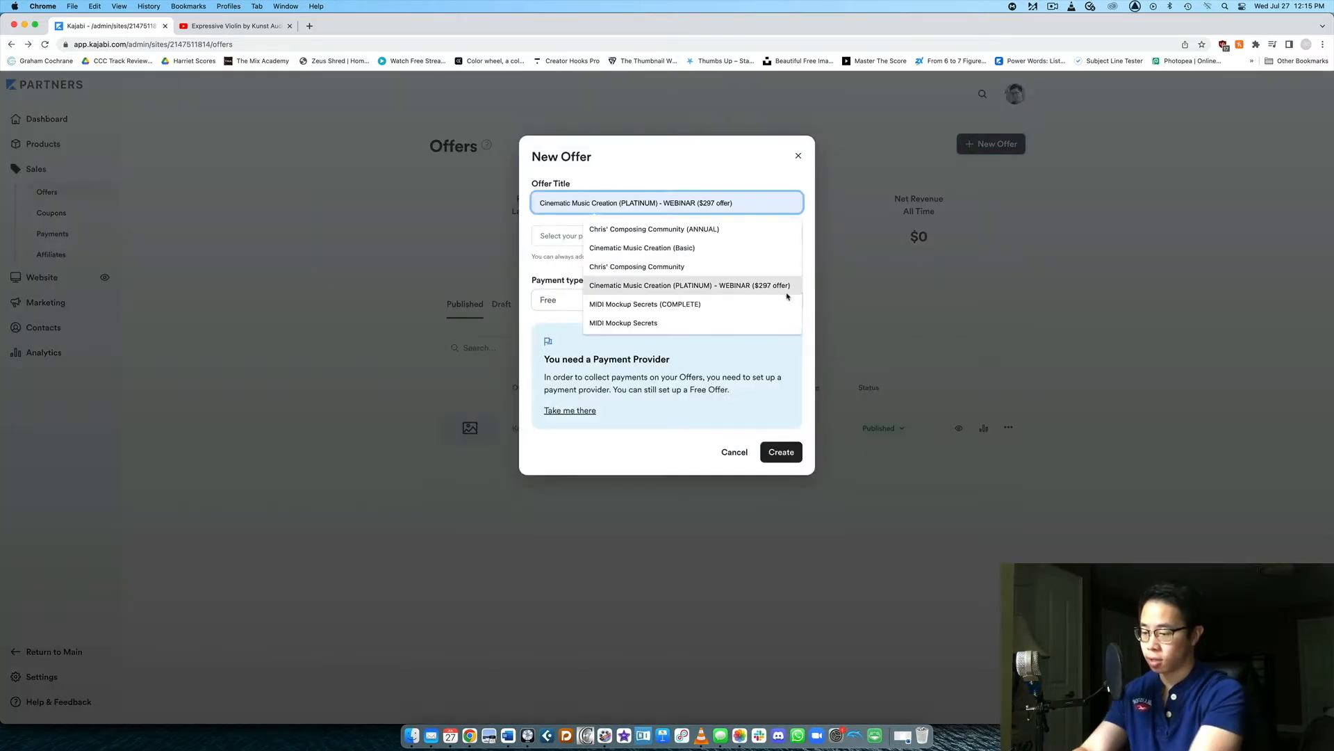
type("Business")
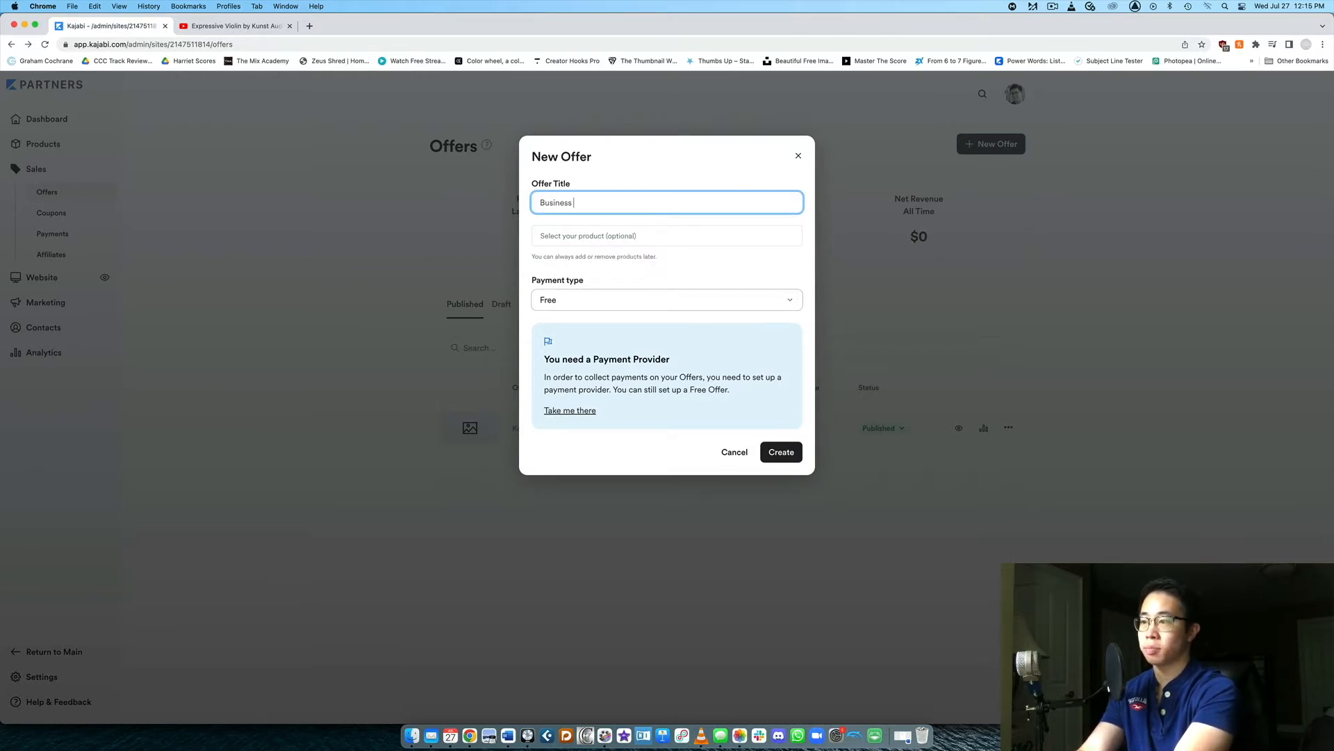
type("PDF")
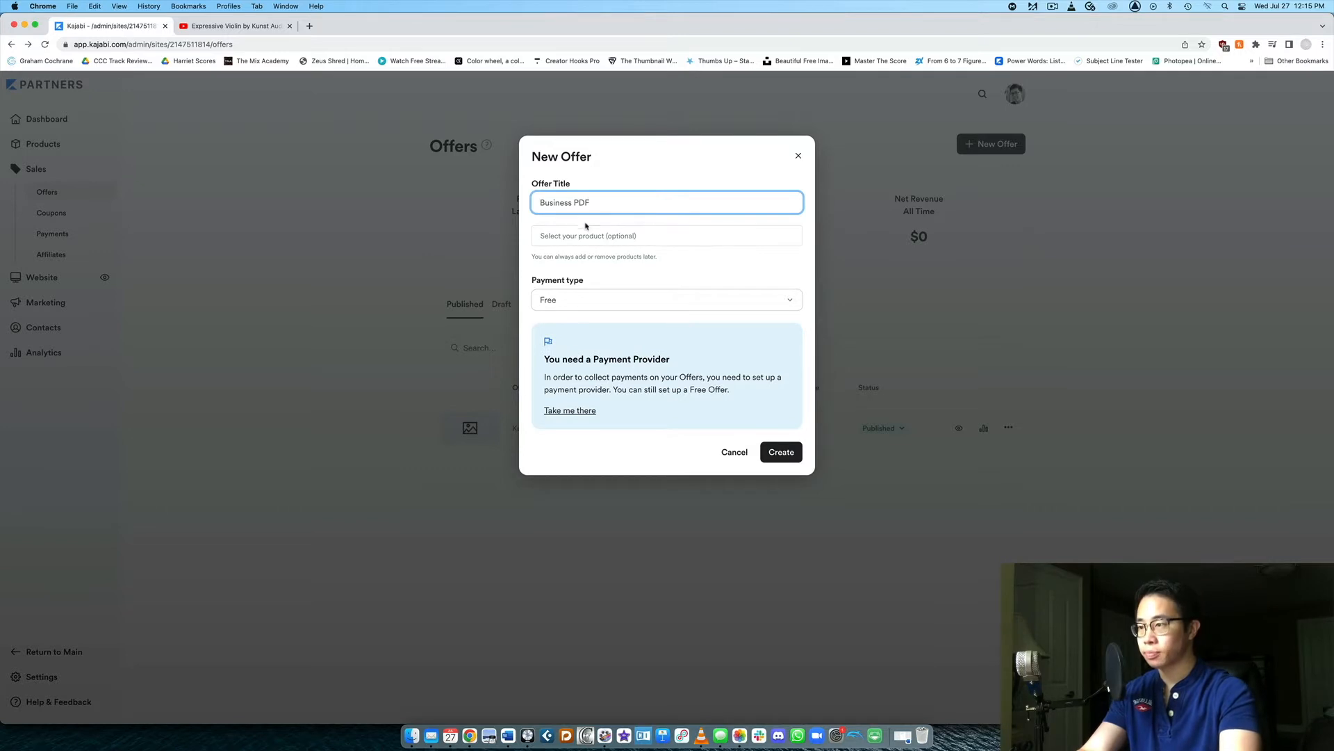
Leave the product unattached and keep the payment type set to Free.
left_click(666, 236)
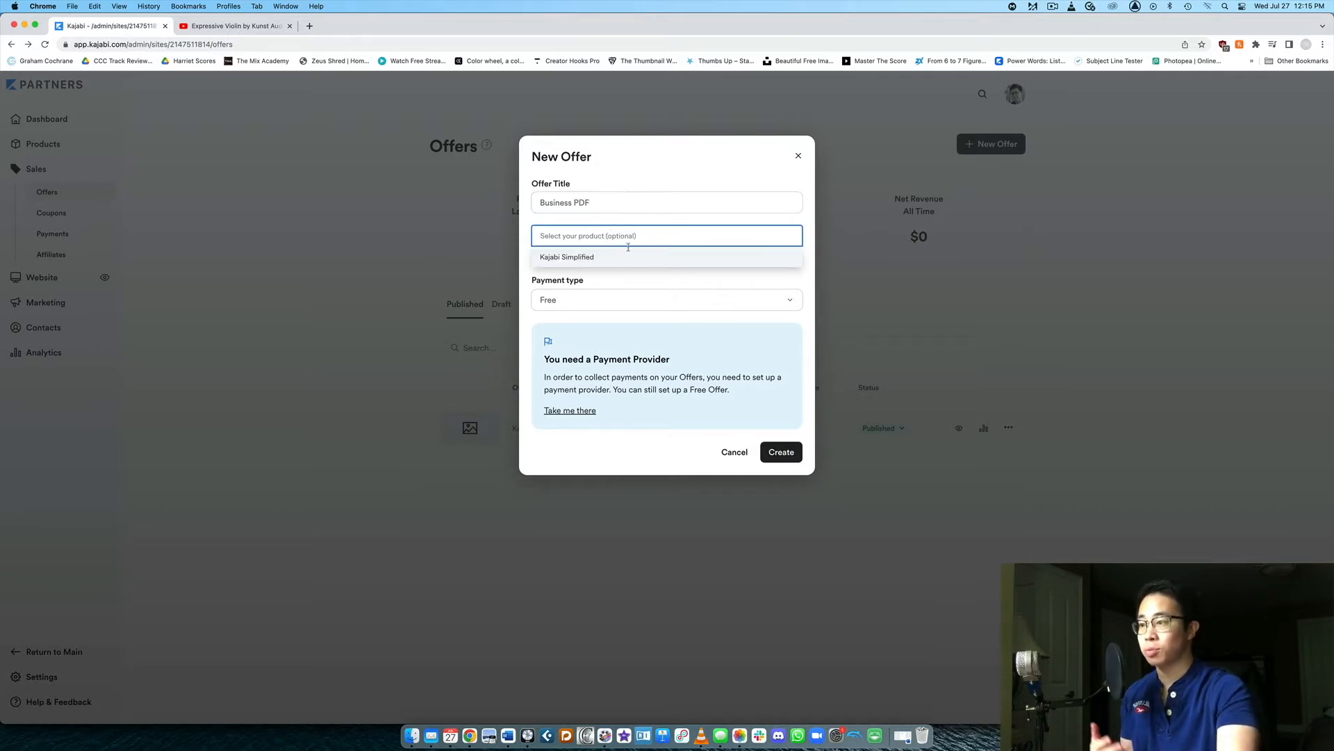
left_click(661, 193)
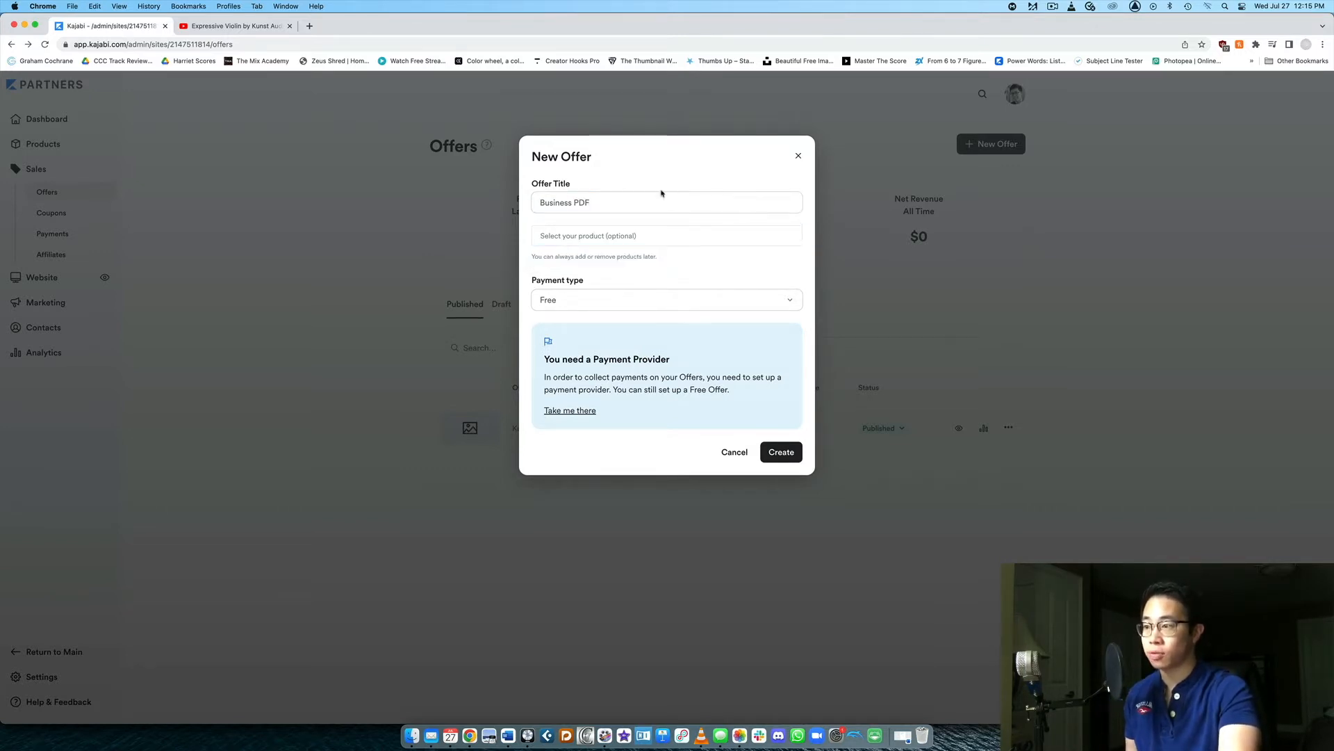
left_click(665, 235)
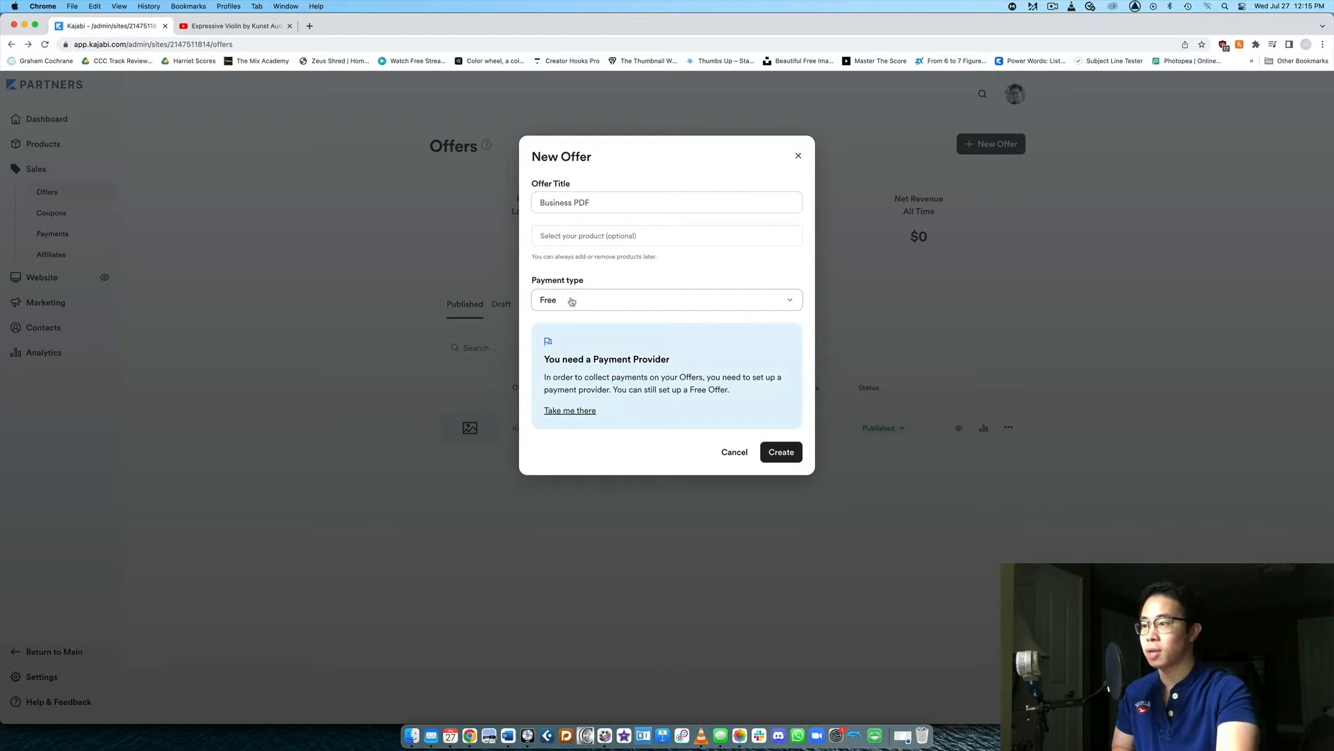
left_click(666, 300)
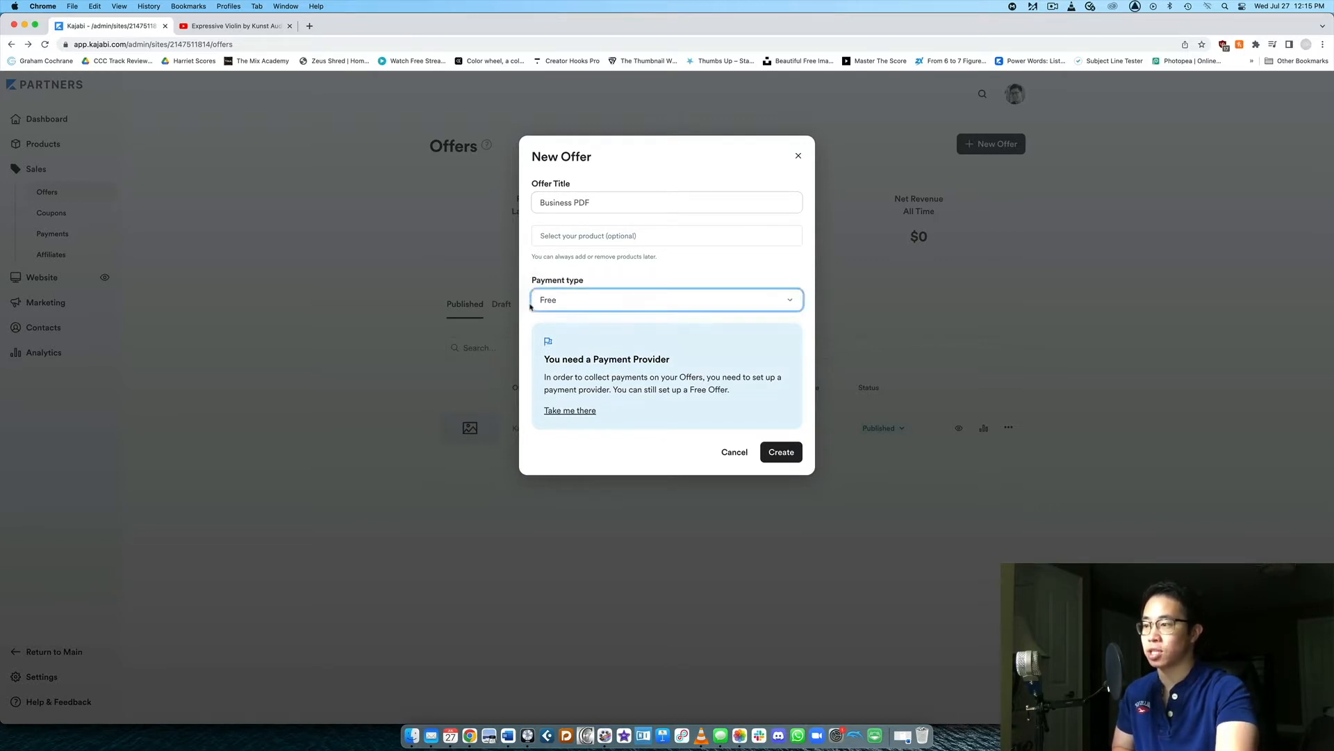
left_click(778, 452)
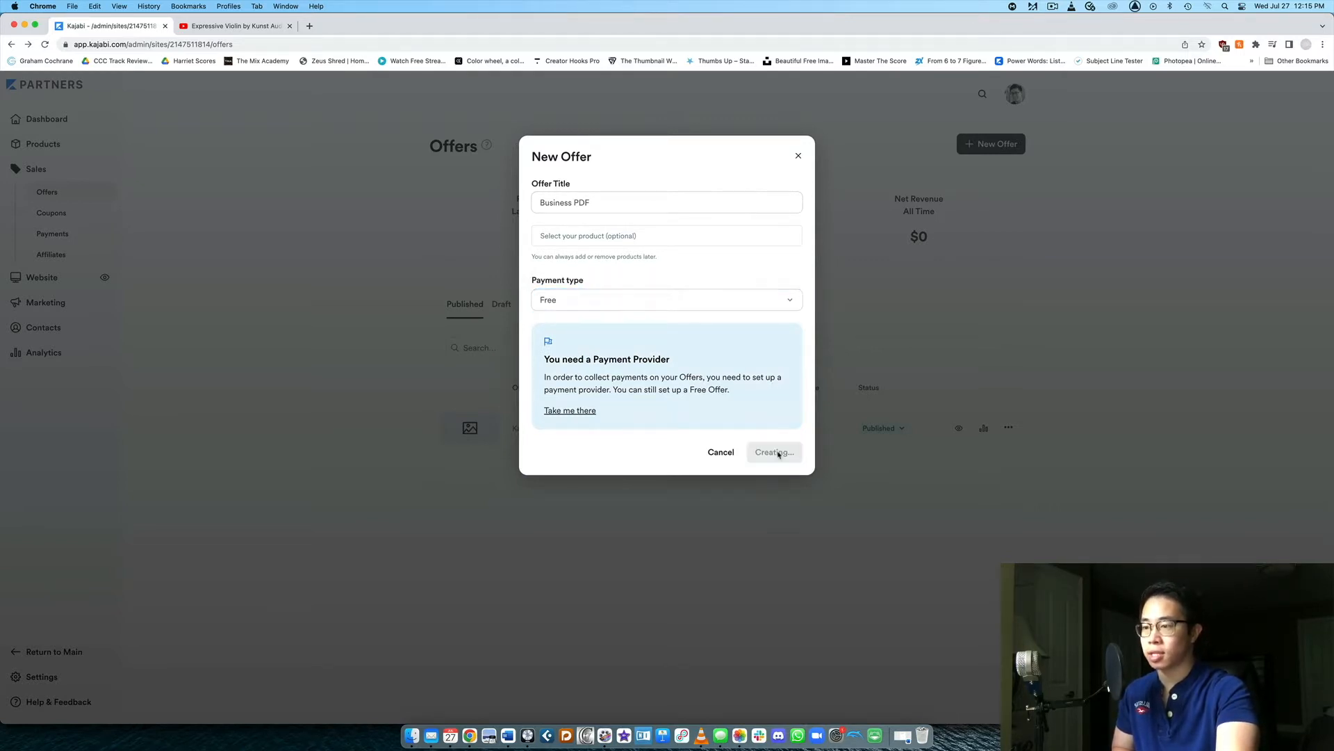
Create the Business PDF offer and move down to its Automations section.
left_click(773, 451)
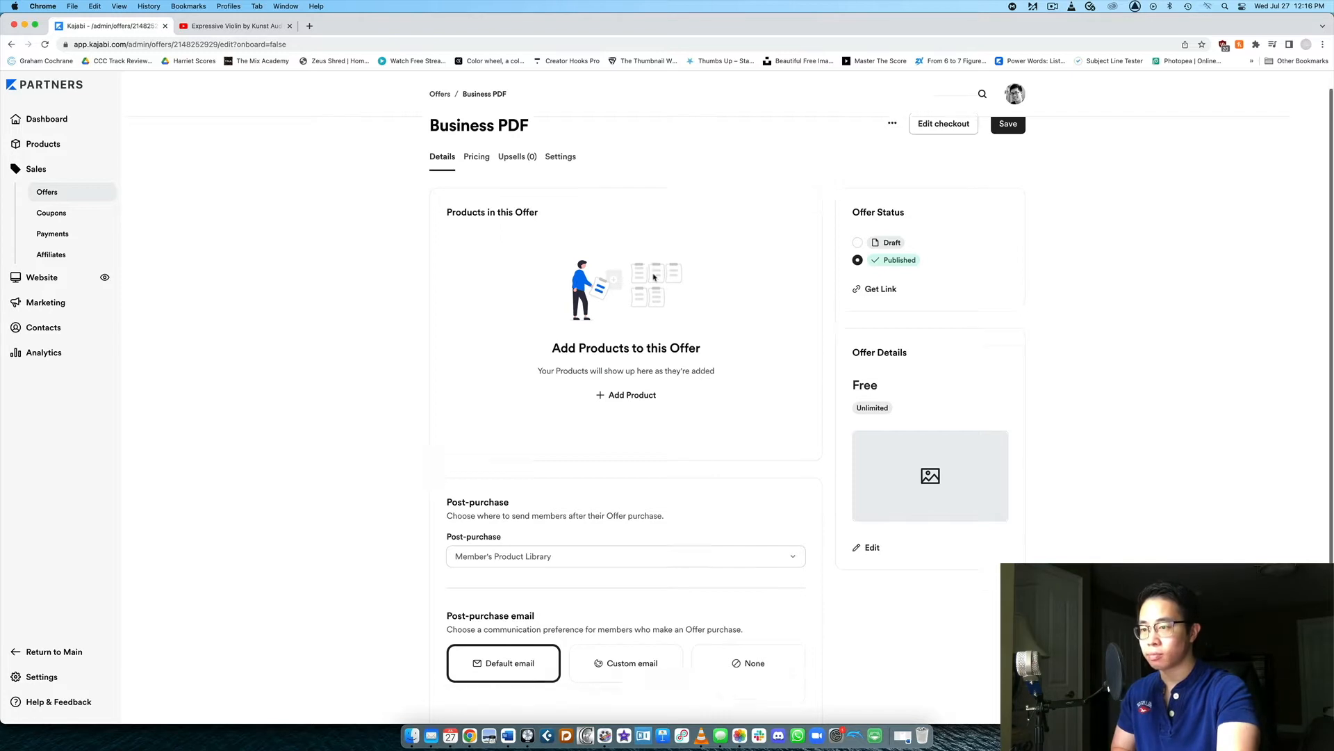
scroll("down", 3)
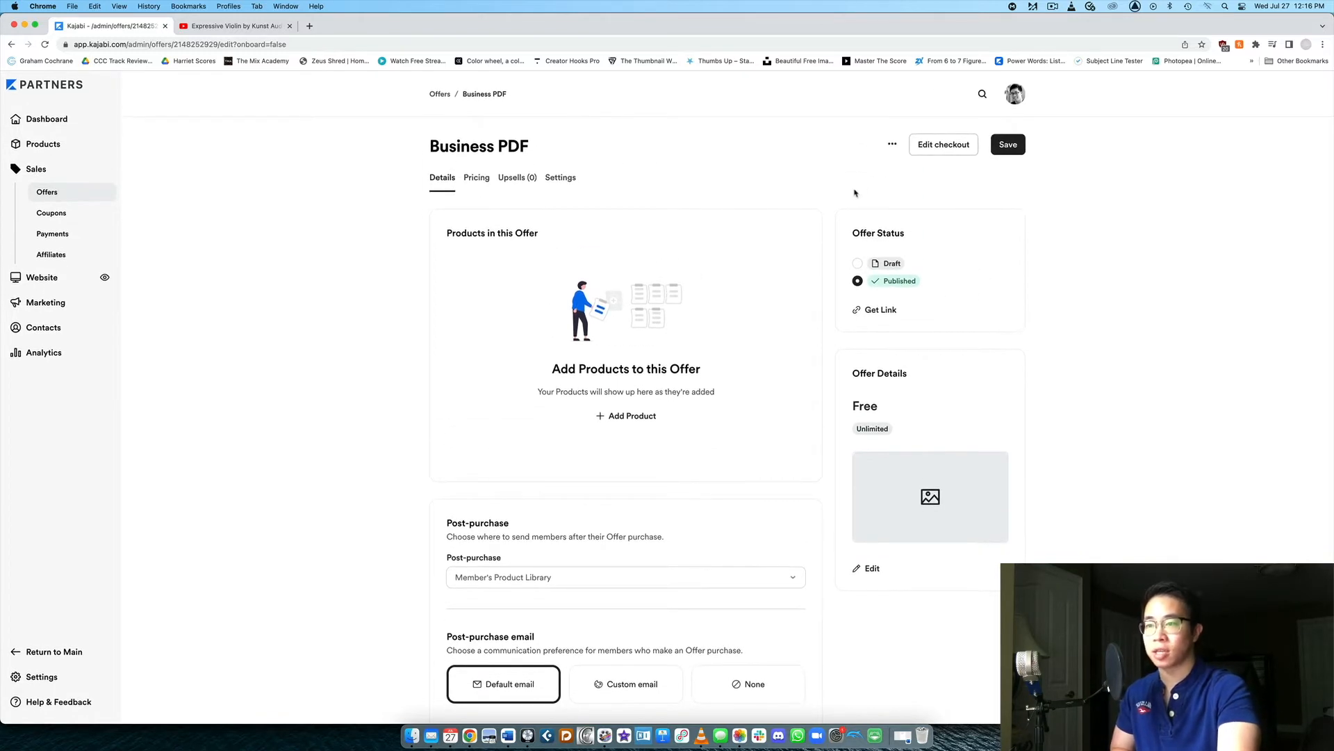
mouse_move(607, 308)
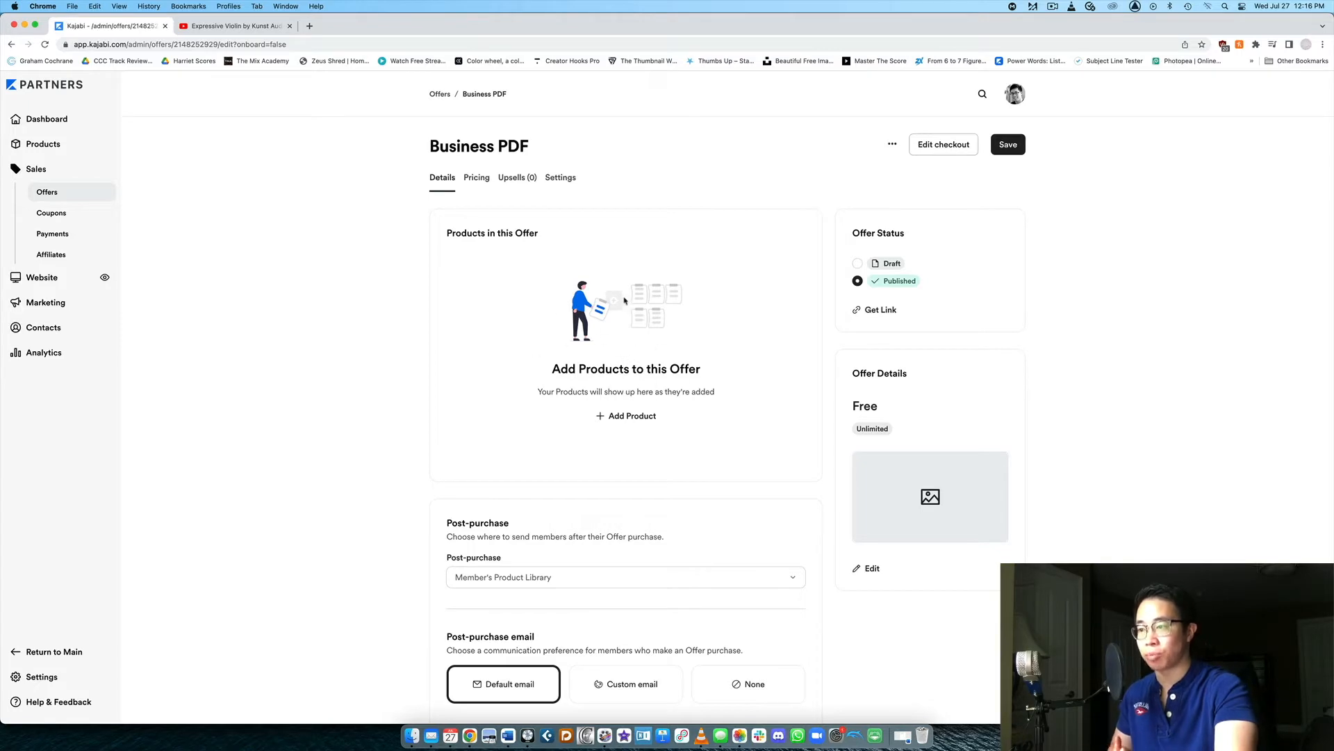
scroll("down", 3)
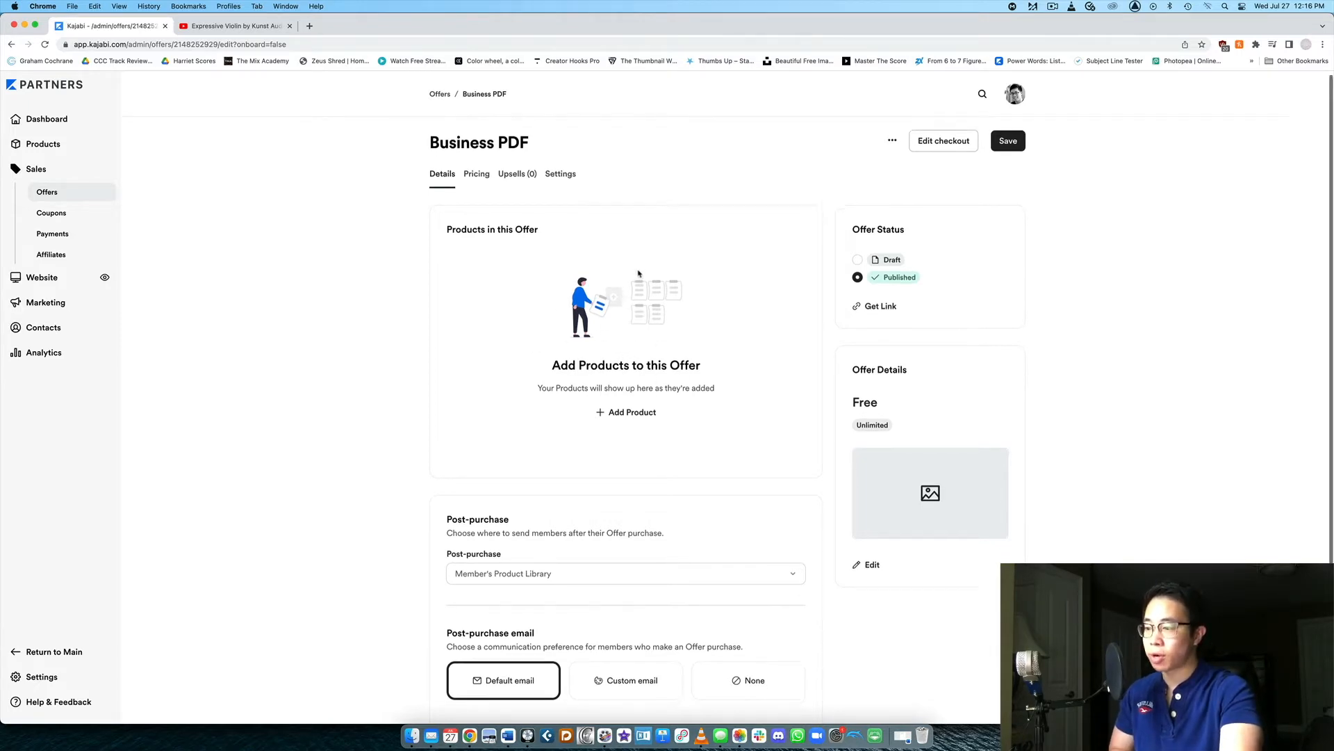
scroll("down", 3)
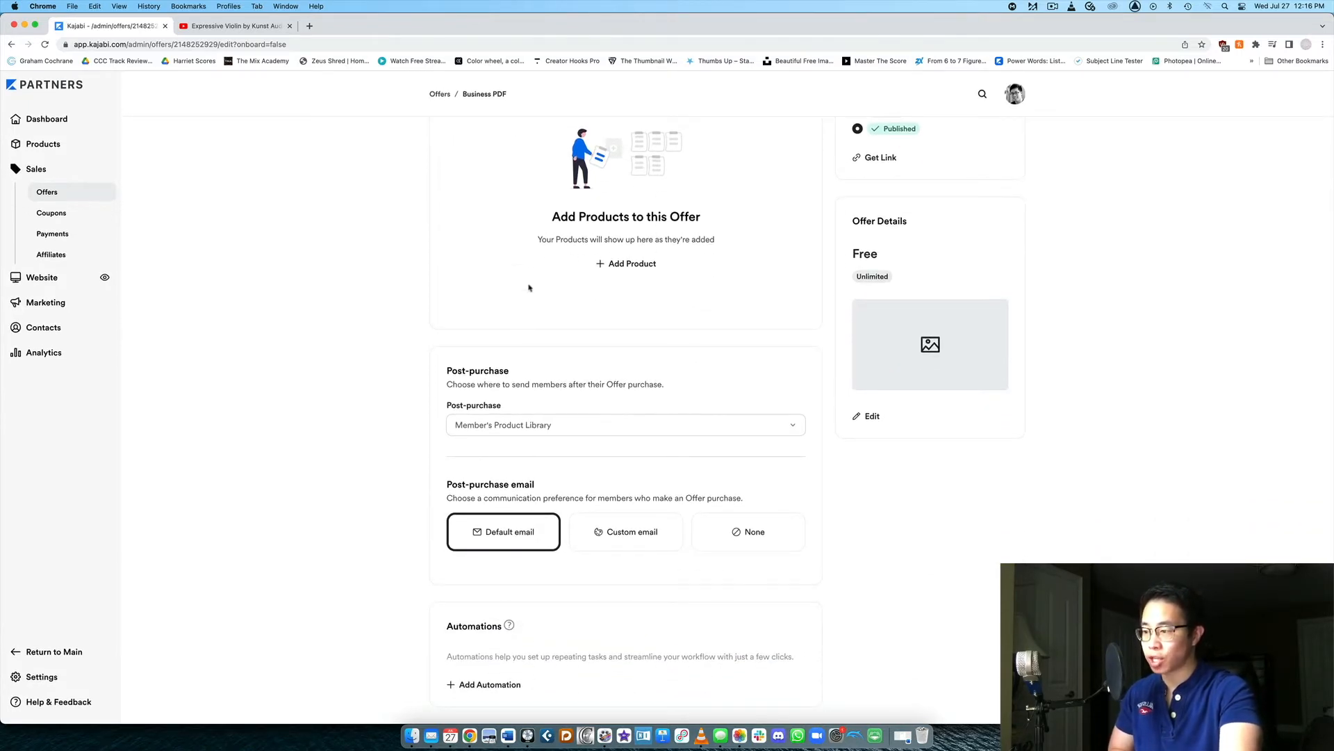
mouse_move(491, 684)
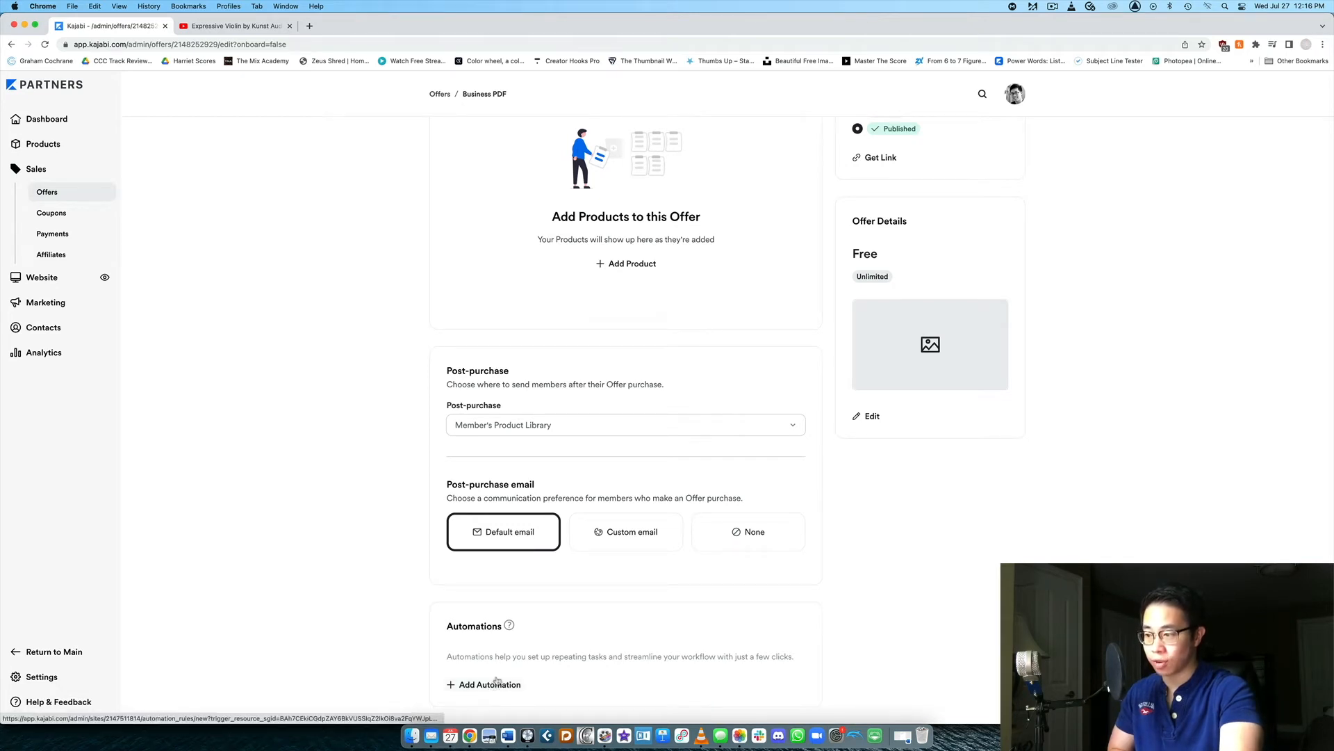
Add an automation: when Business PDF is purchased, send an email.
left_click(488, 684)
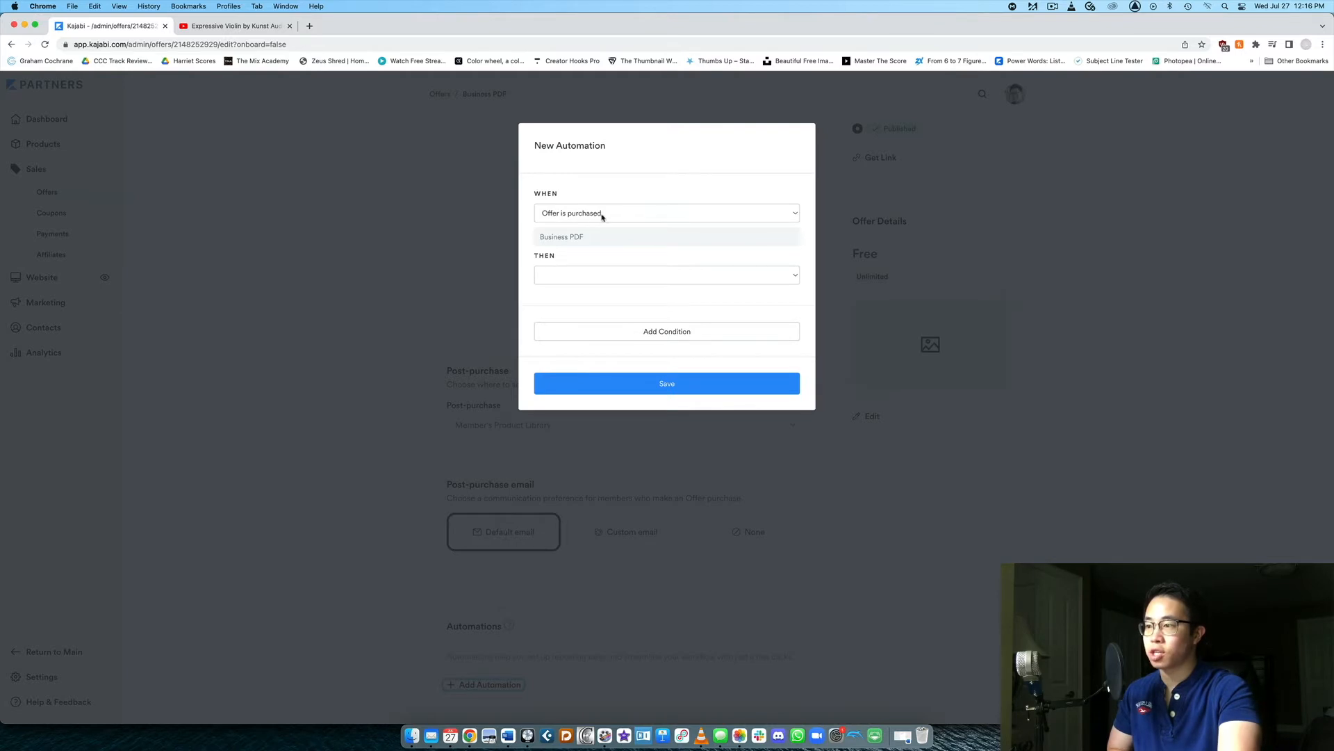
mouse_move(585, 248)
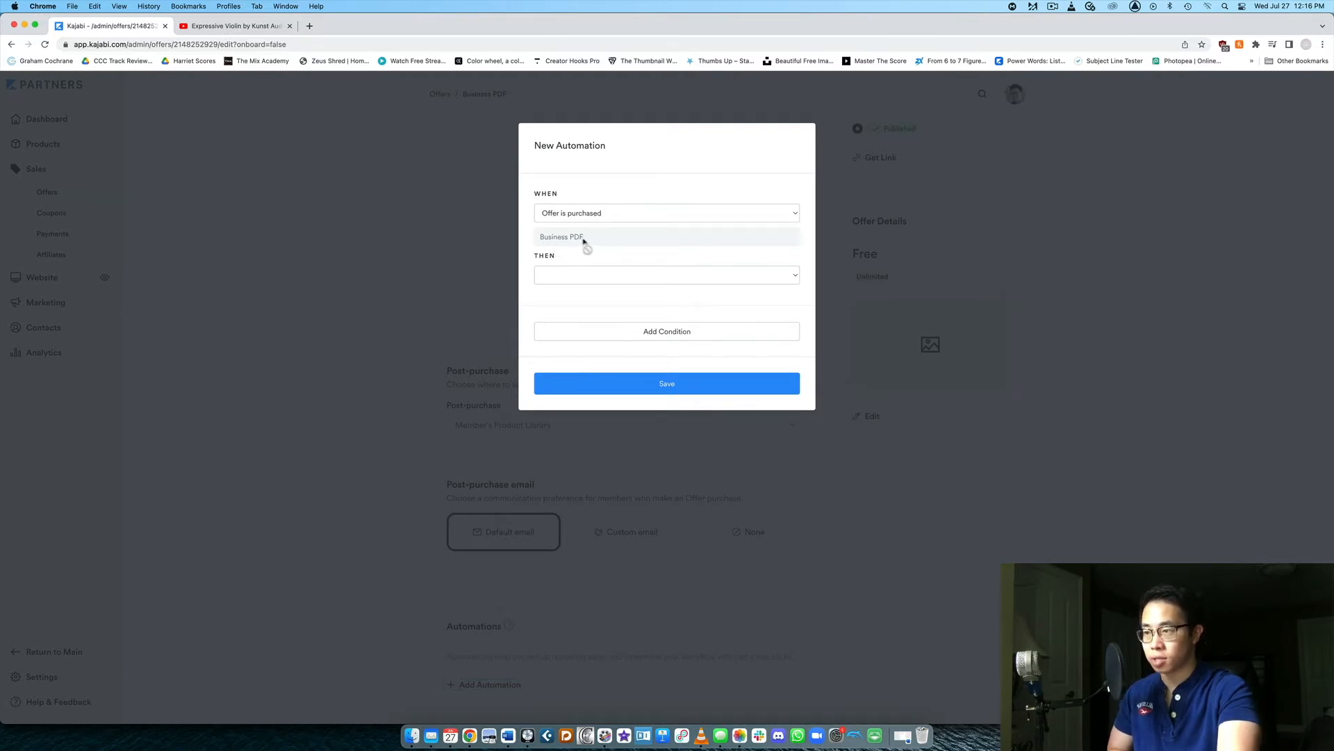
left_click(666, 212)
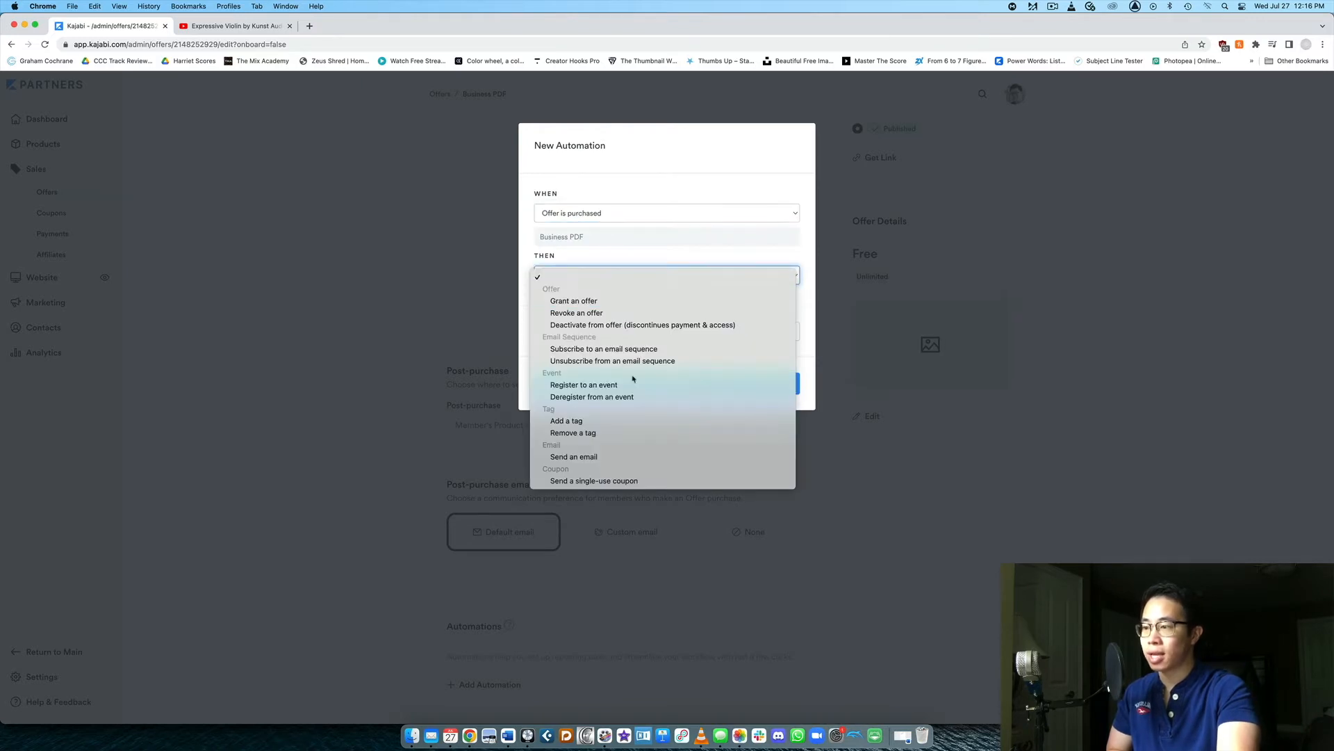
left_click(574, 456)
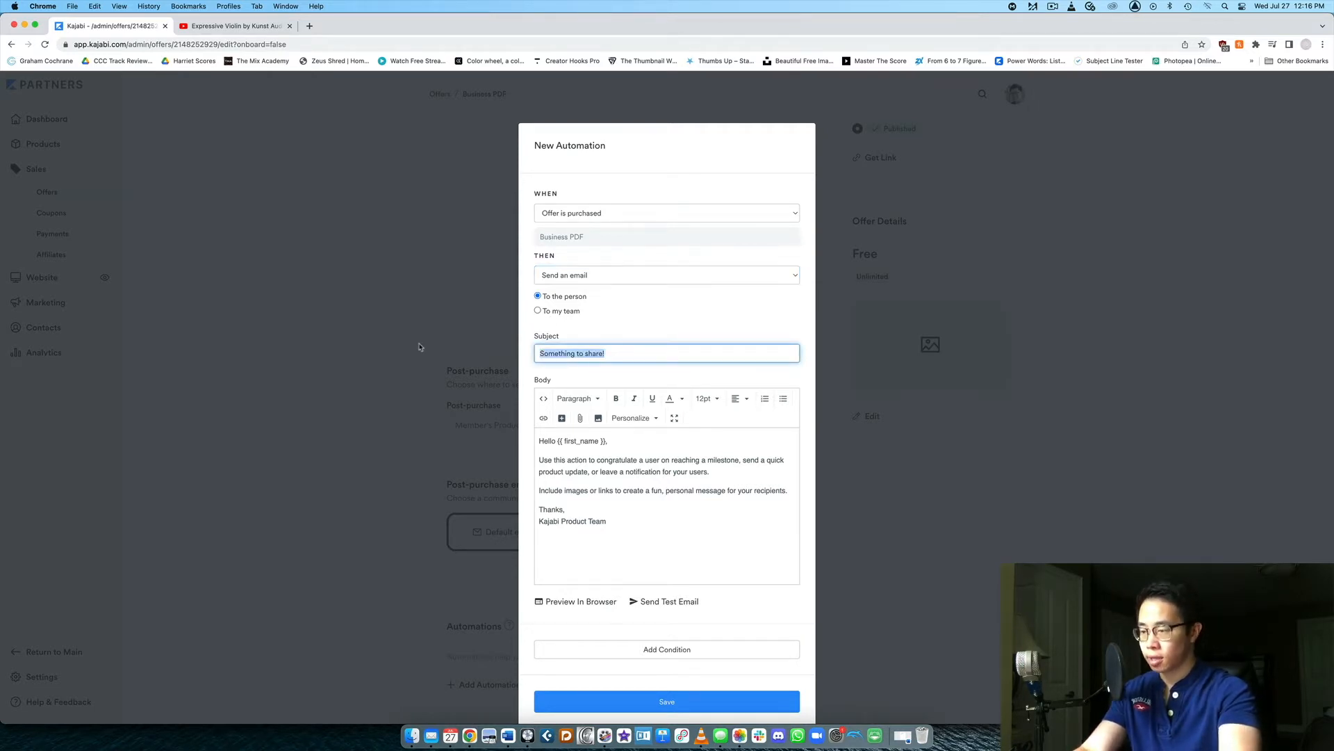
Set subject 'Here's your PDF Guide!' and write a thank-you body with a download line signed Chris.
type("Here's your PDF Guide!")
left_click(666, 506)
type("Thanks s")
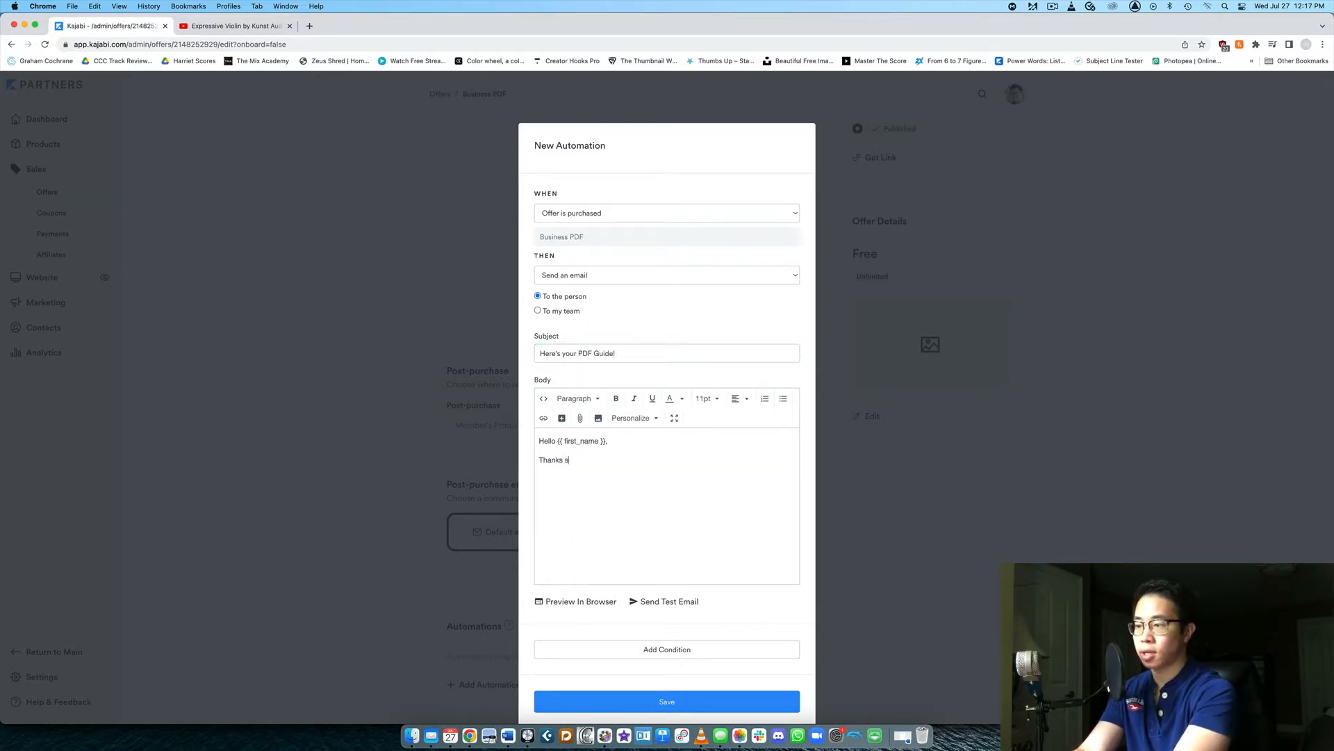
type("o much for purchasing my business PDF guide!")
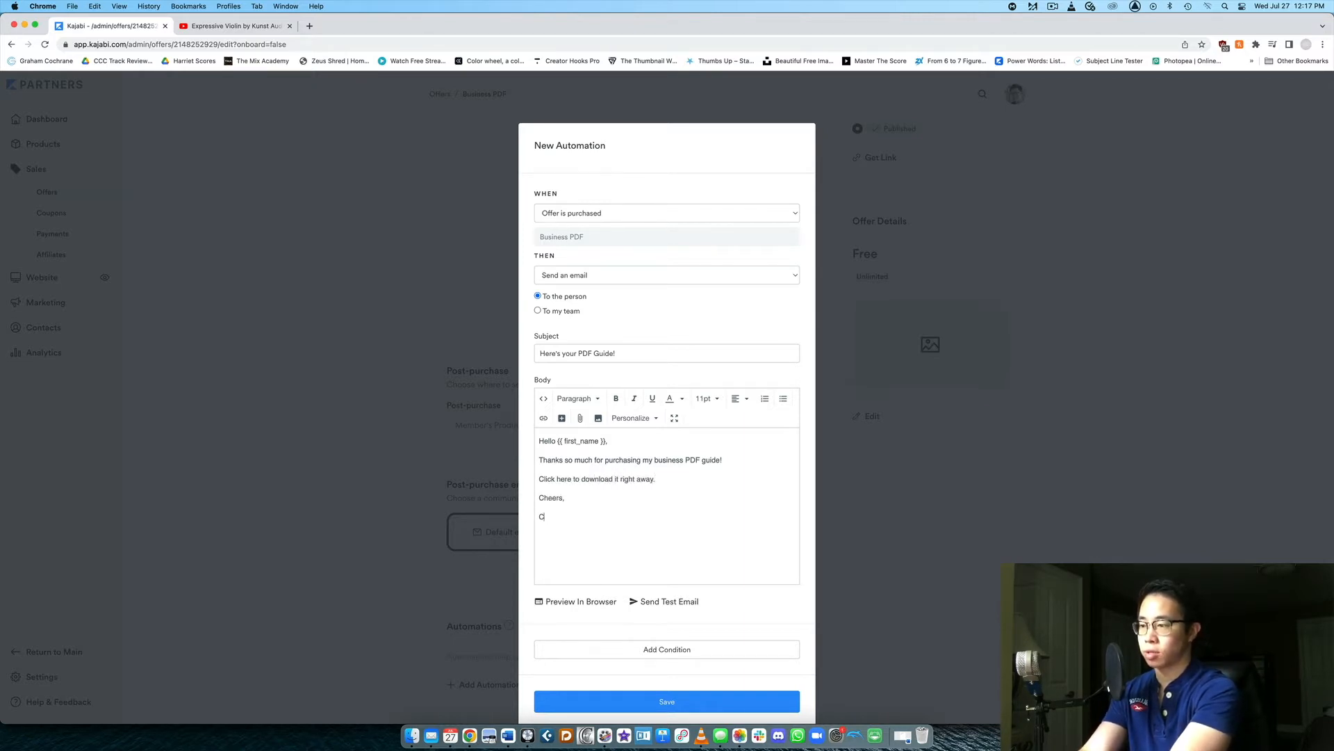
type("hris")
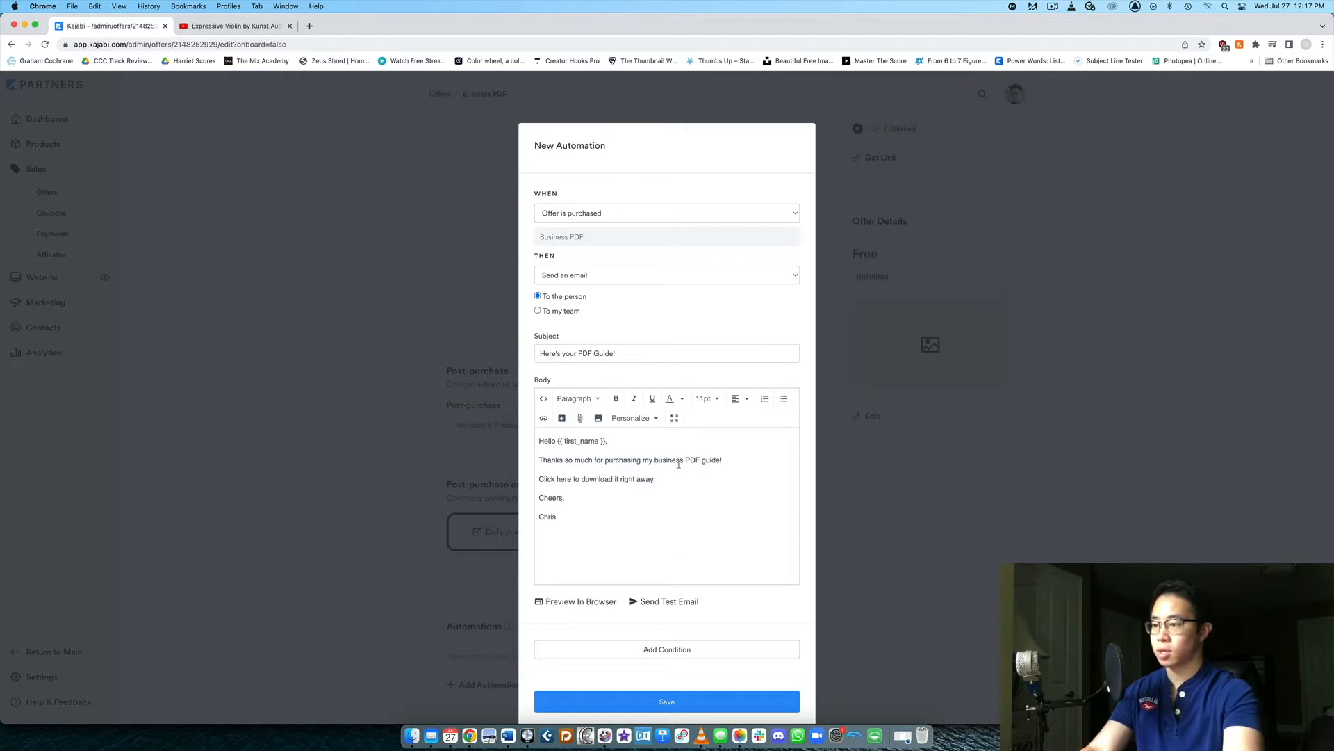
double_click(554, 478)
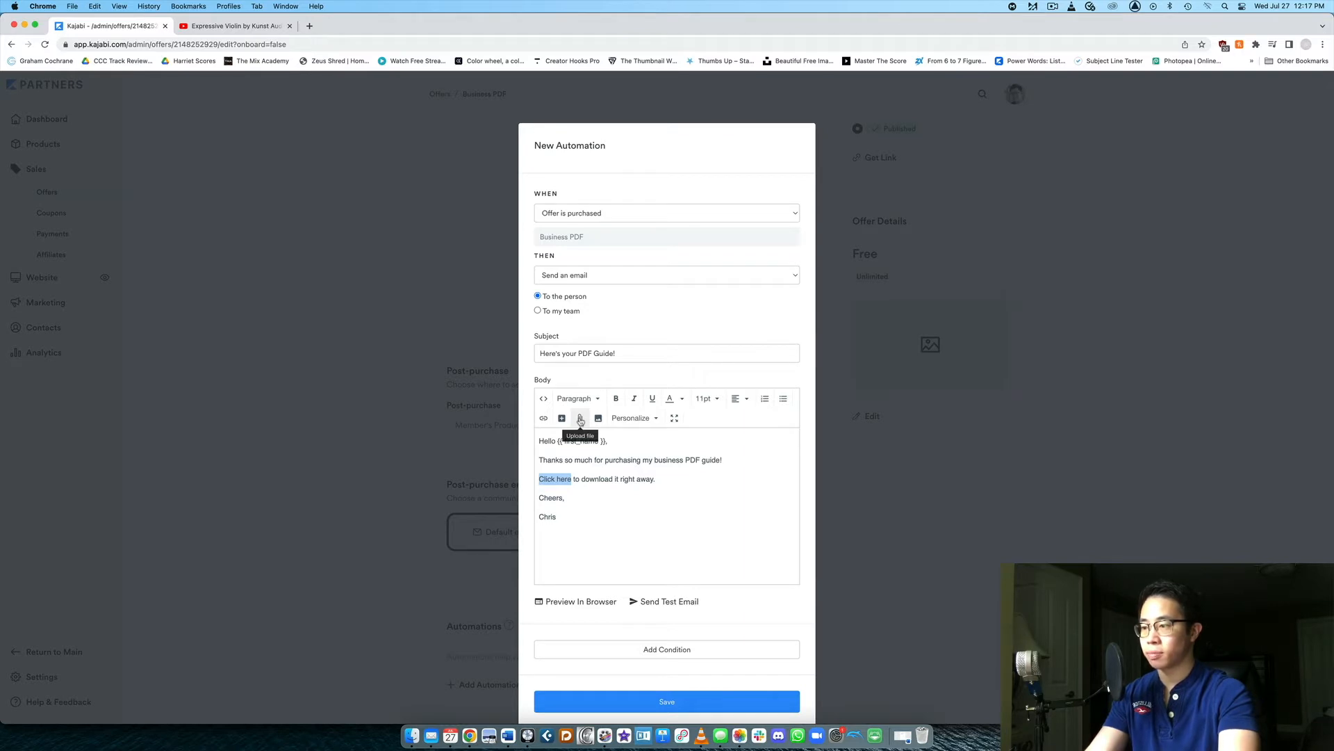
mouse_move(550, 435)
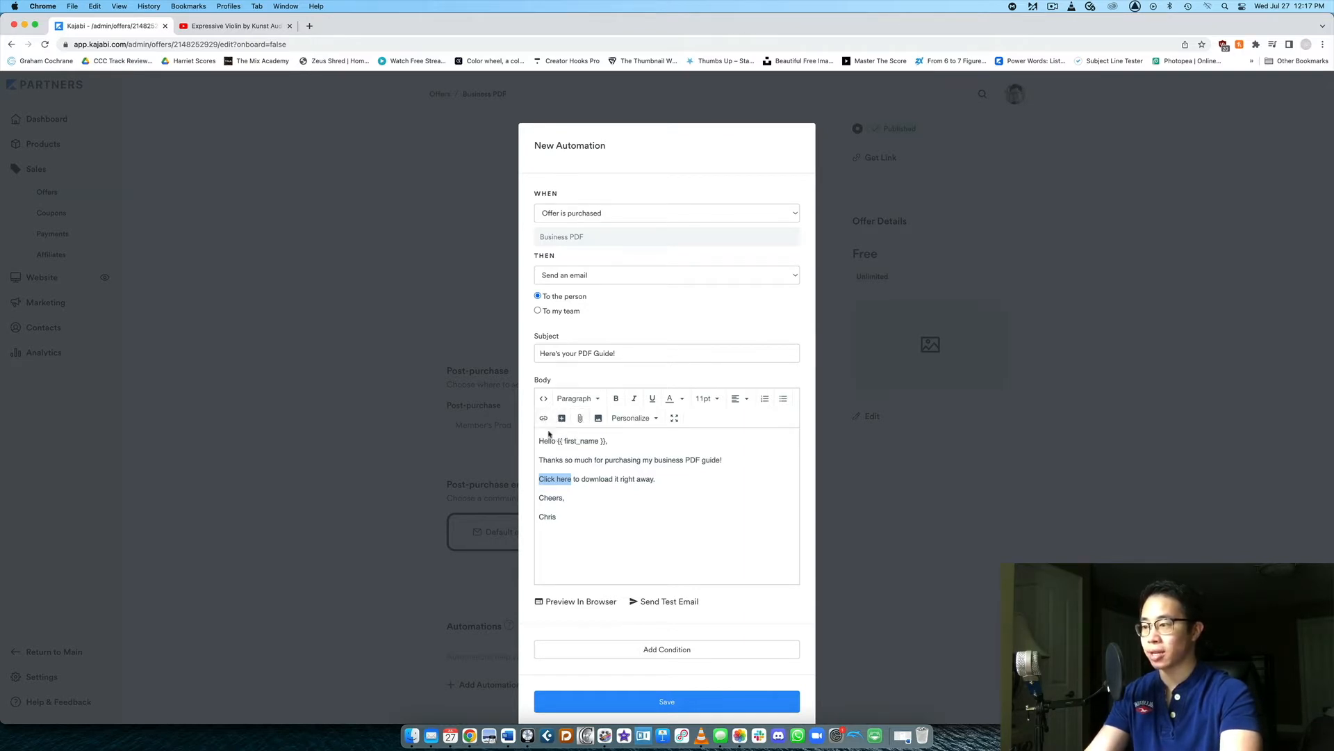
mouse_move(544, 418)
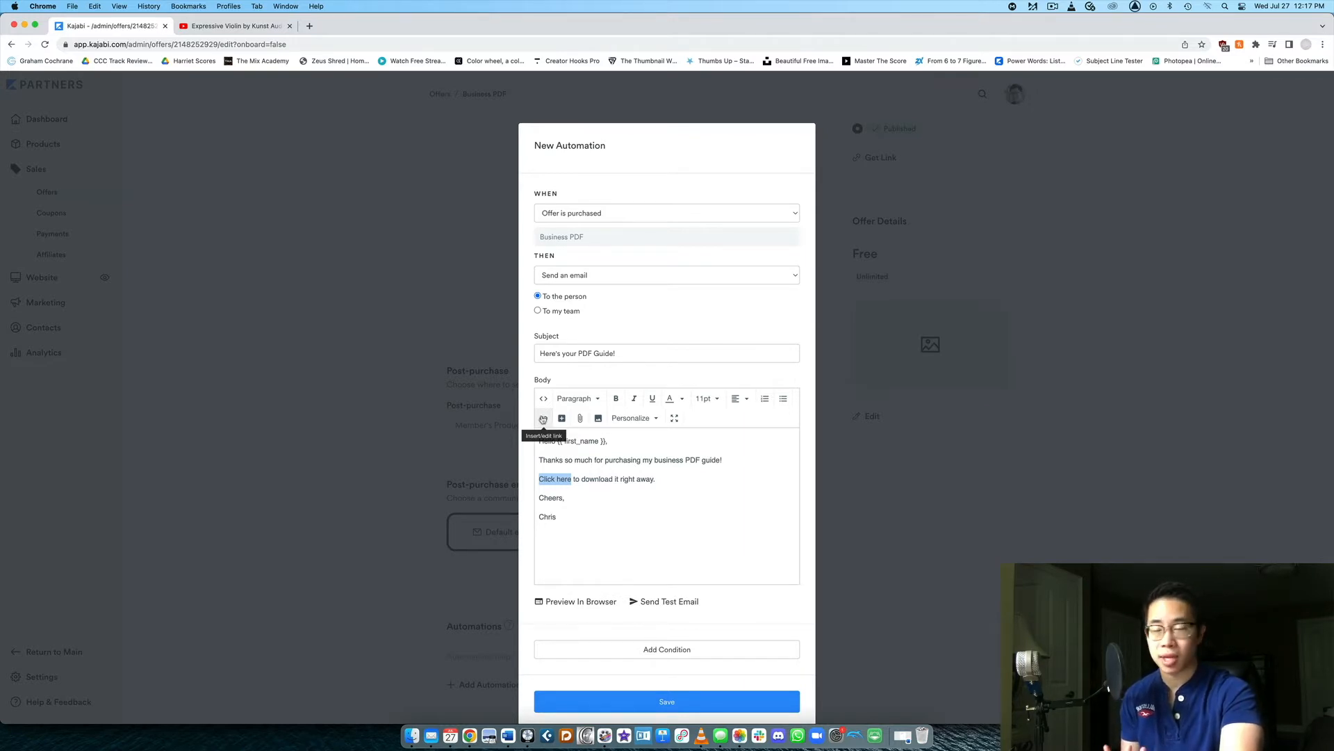
left_click(544, 419)
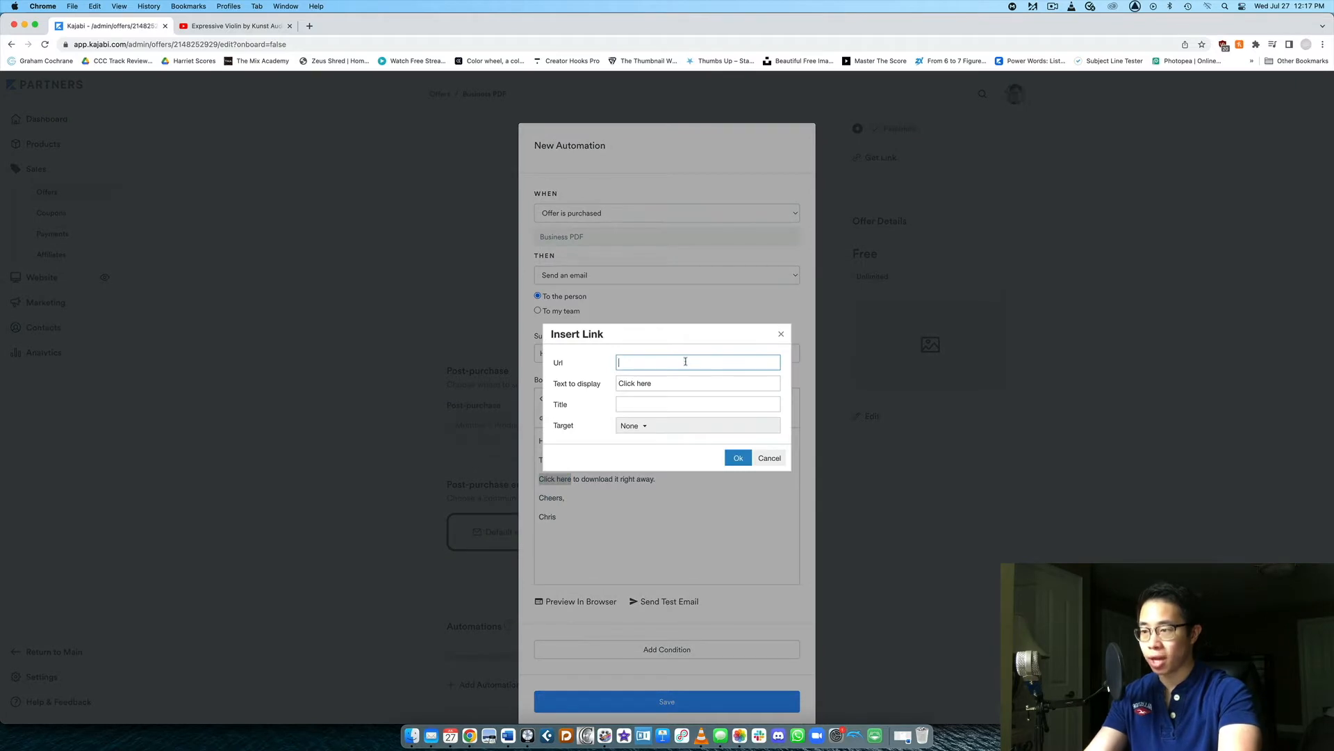
type("https://www.christopherliu.com/offers/pcwZBRFL")
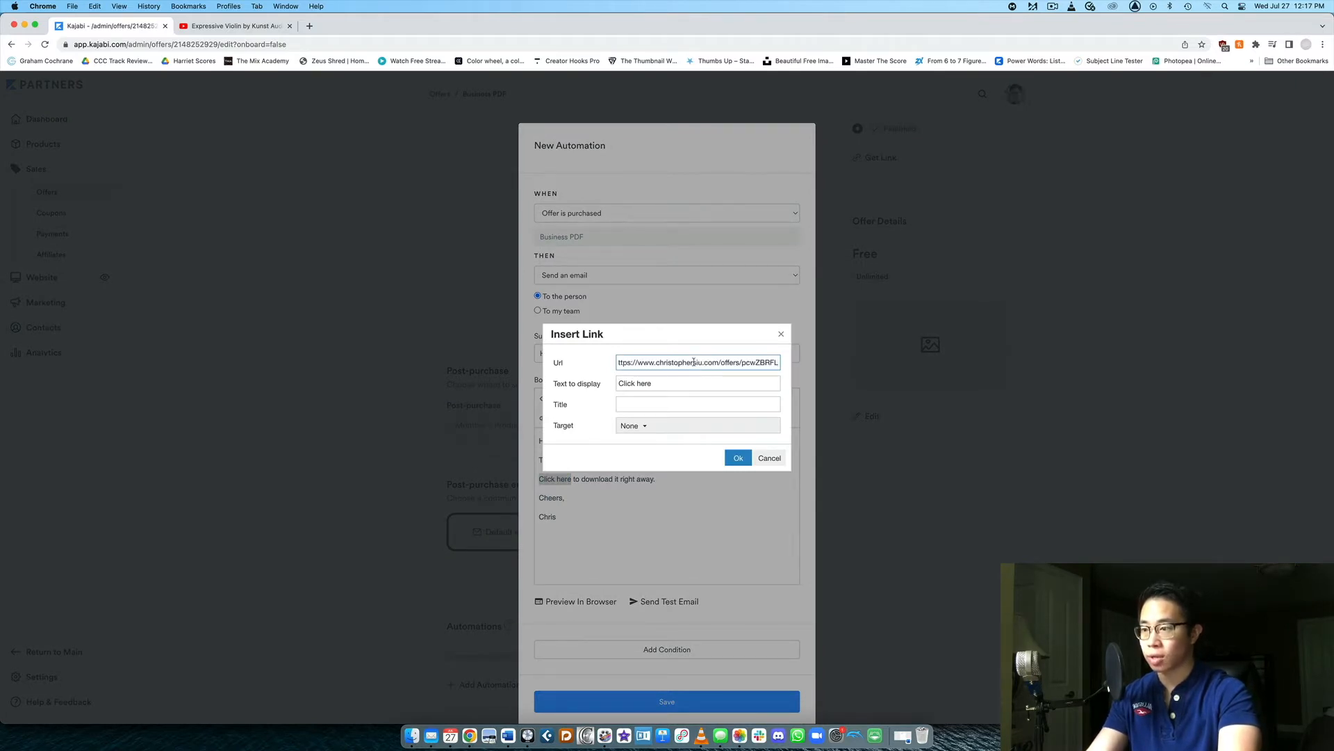
left_click(234, 25)
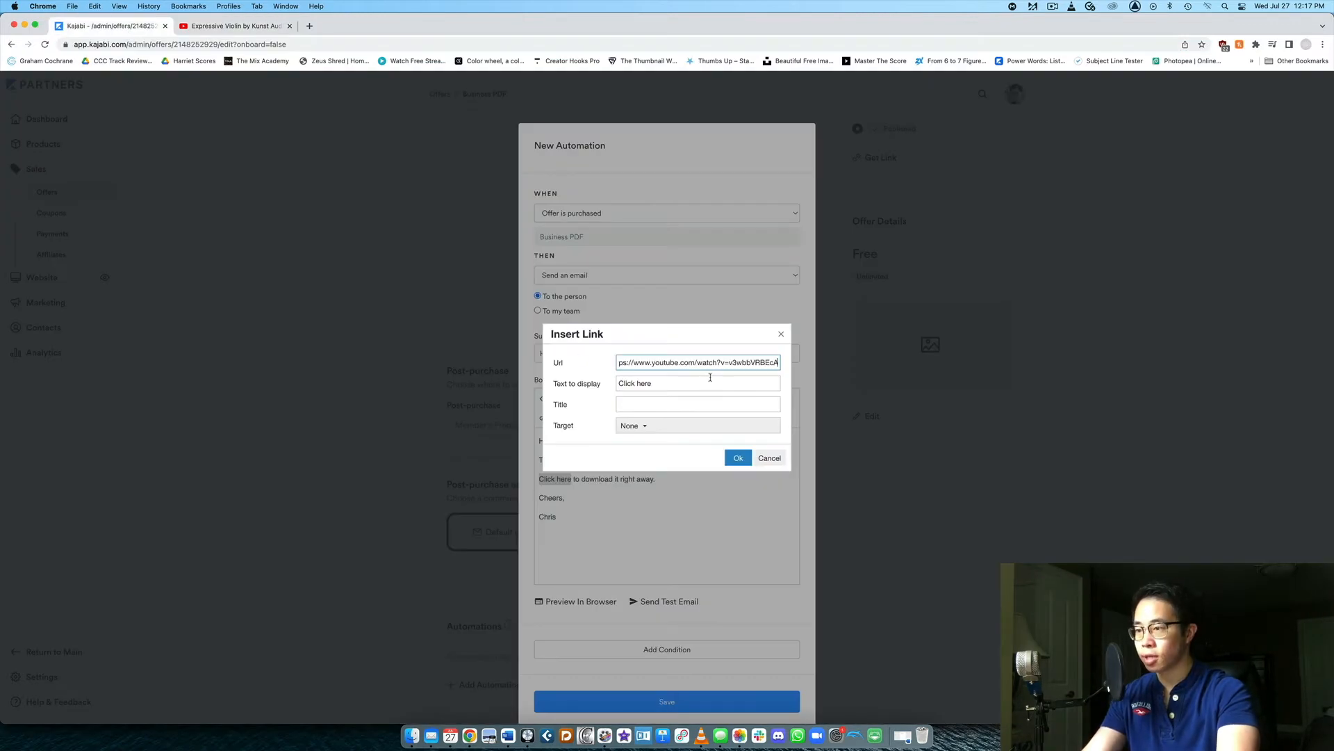
left_click(738, 457)
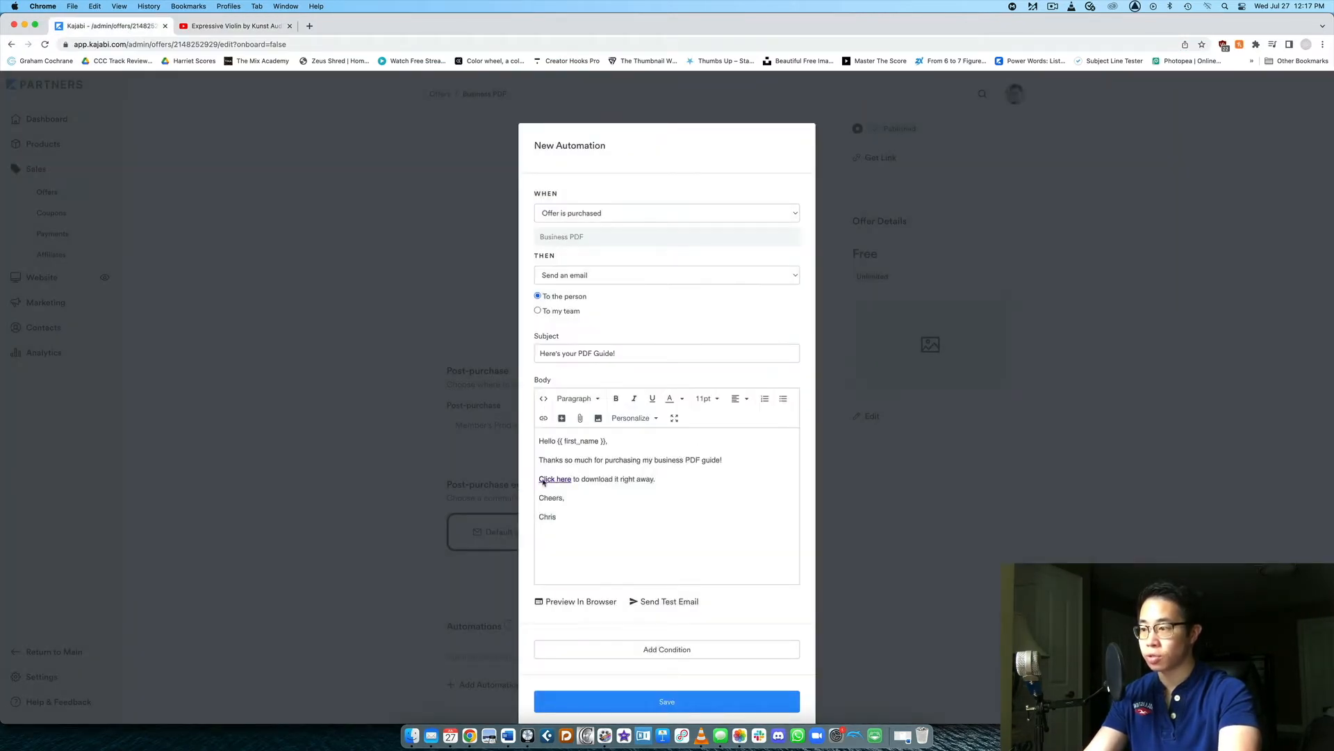
double_click(554, 478)
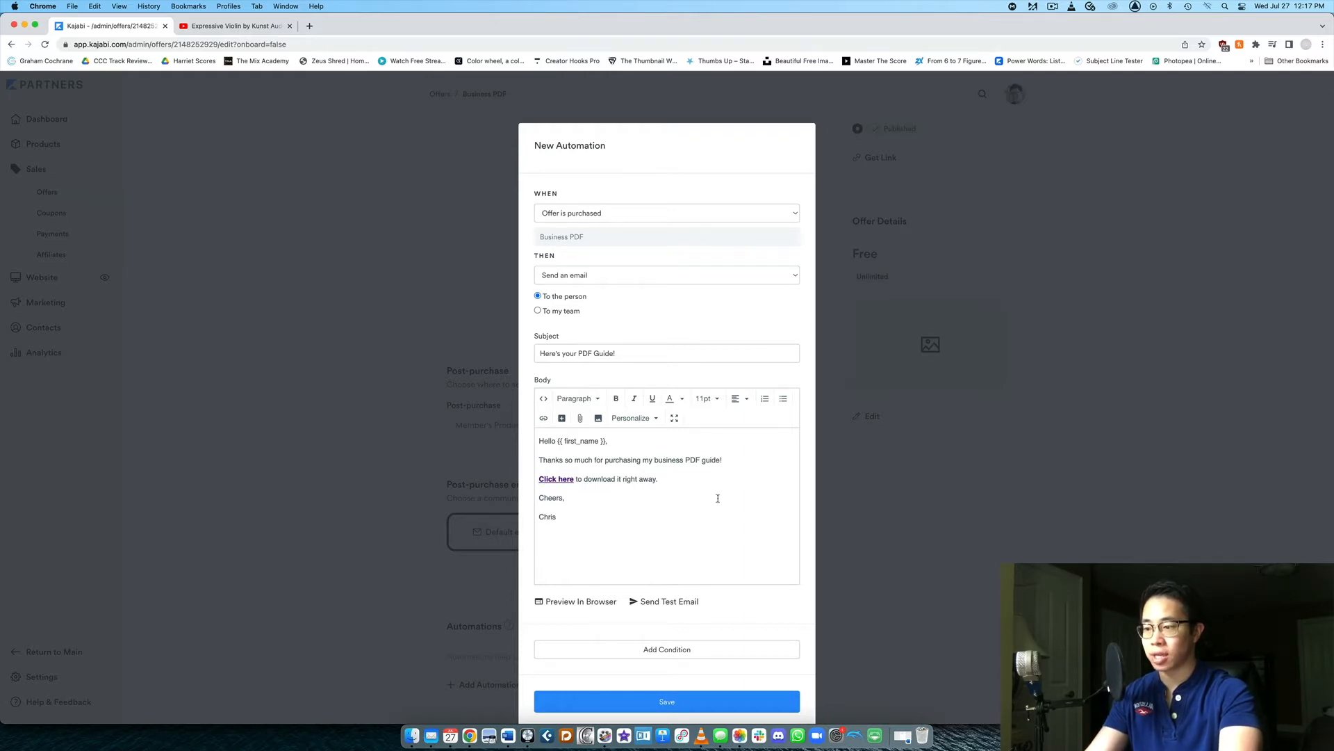
left_click(665, 701)
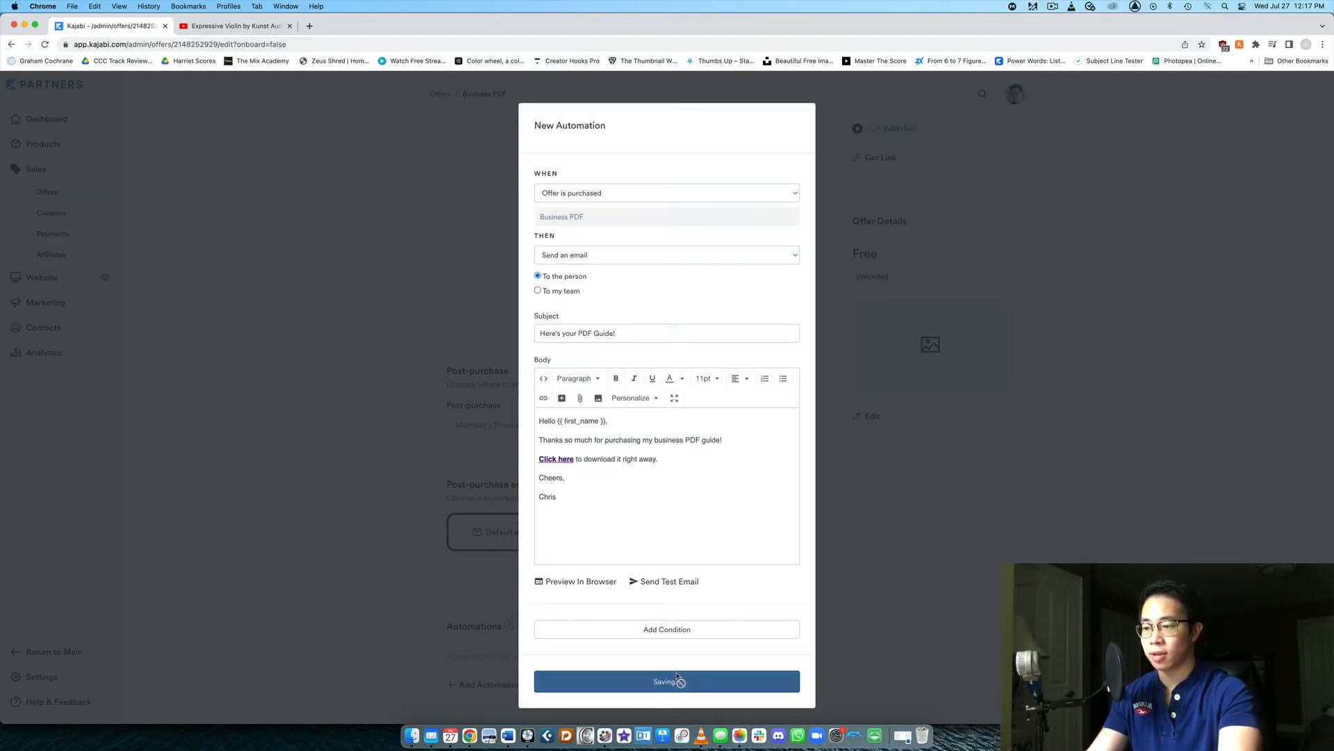
Save the email automation to the offer and reopen it in the Edit Automation dialog.
left_click(666, 681)
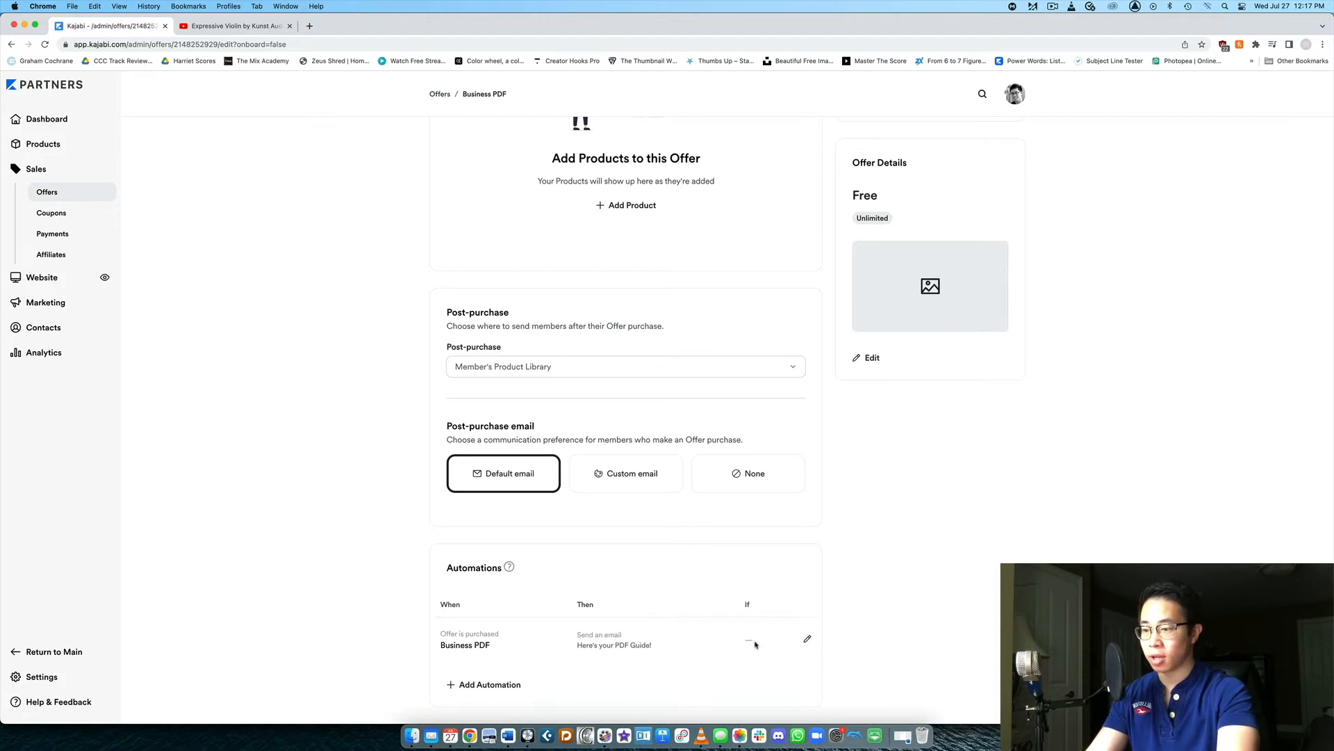
left_click(806, 639)
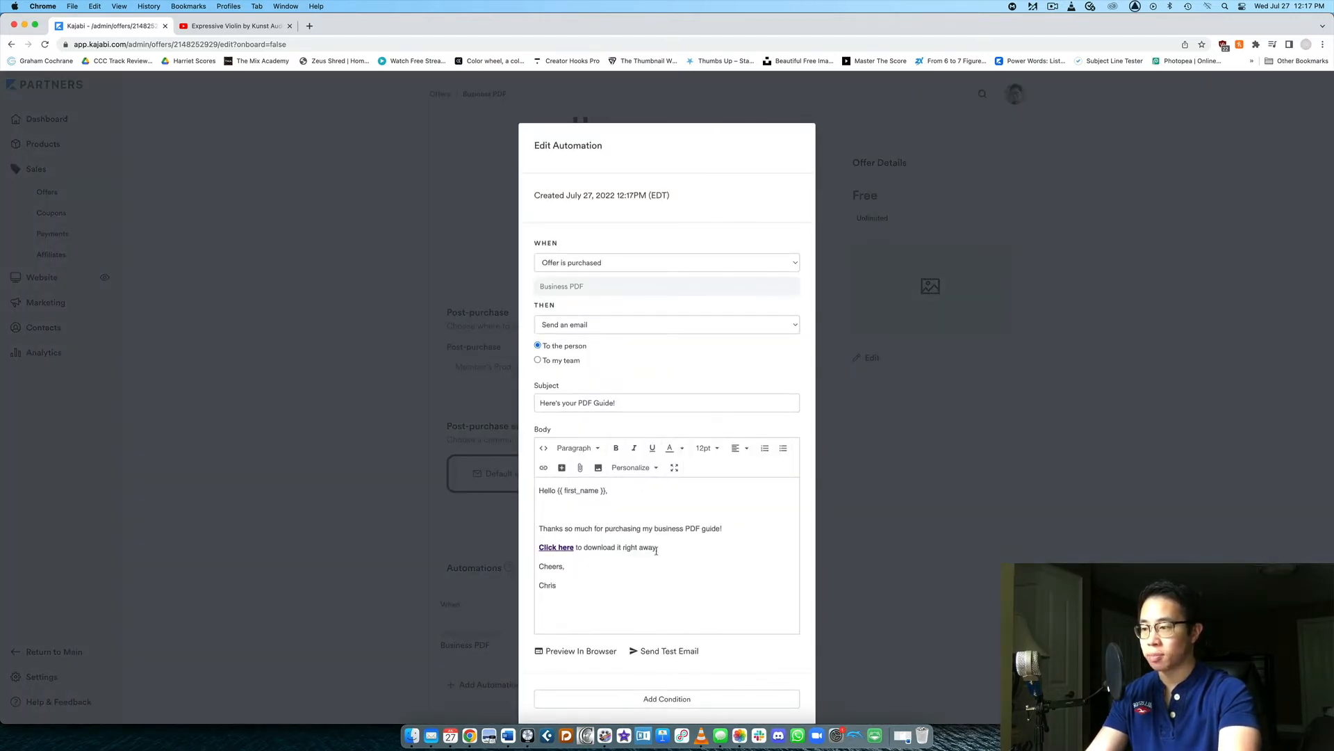
scroll("down", 3)
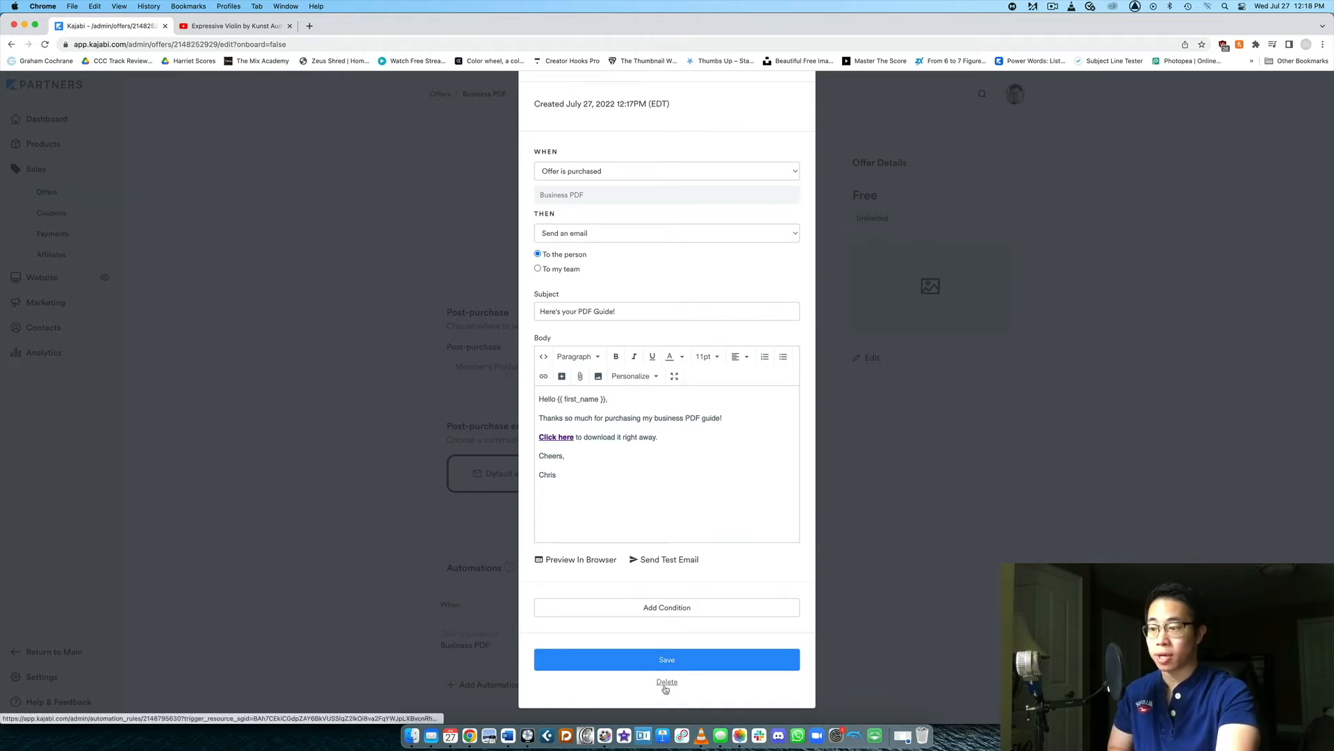
Delete the saved email automation and start adding a new one.
left_click(666, 659)
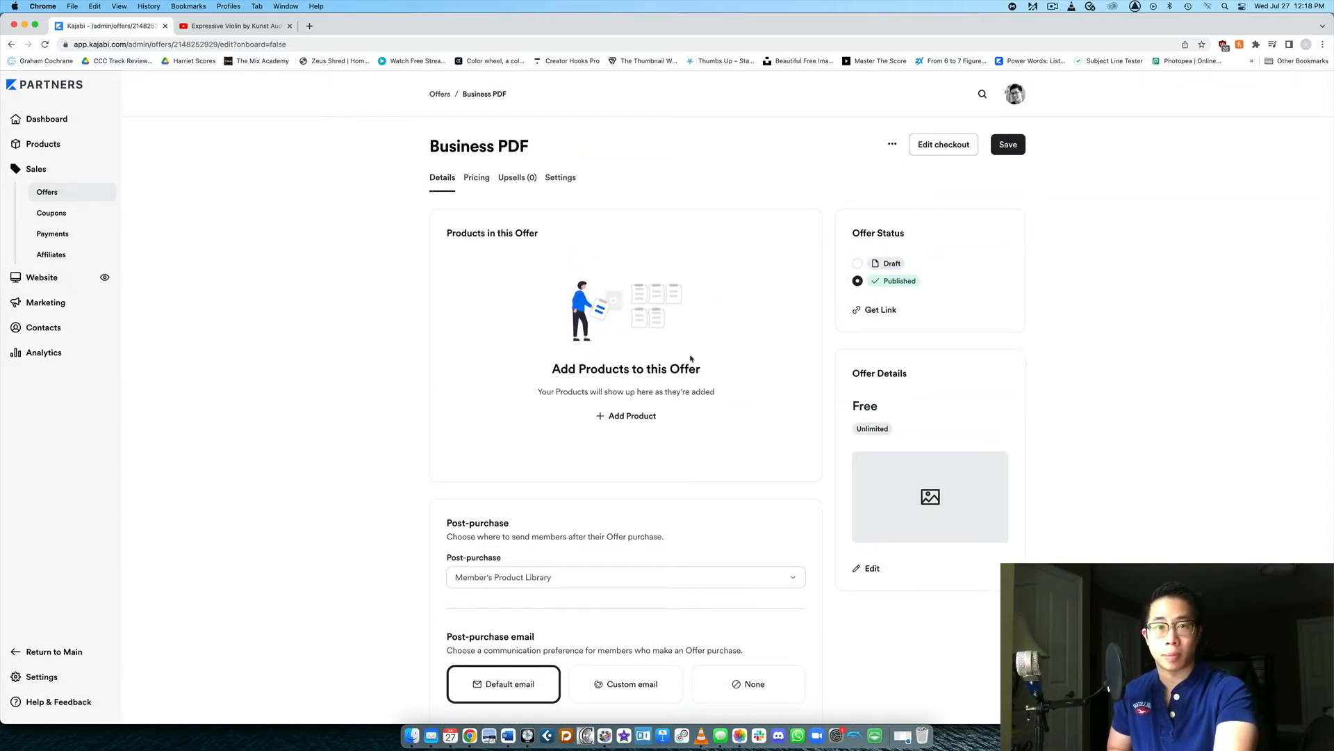
mouse_move(628, 277)
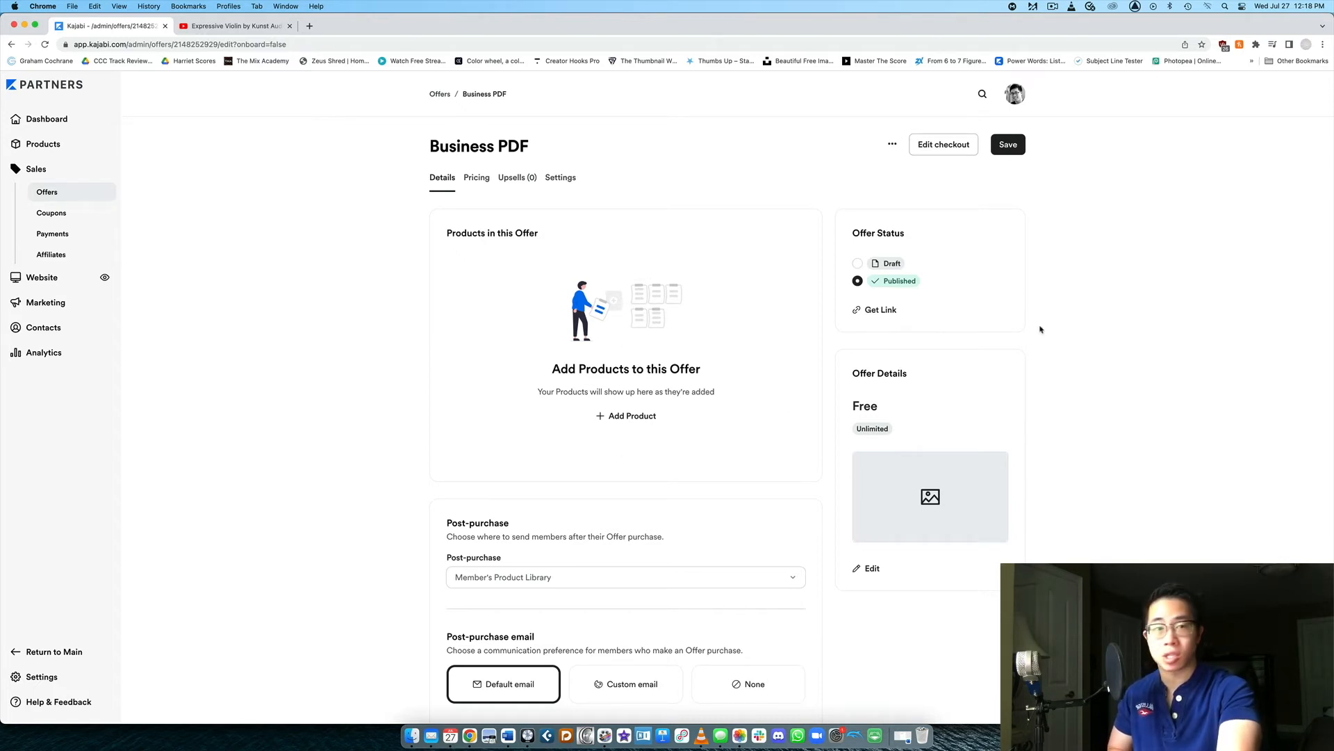
scroll("down", 3)
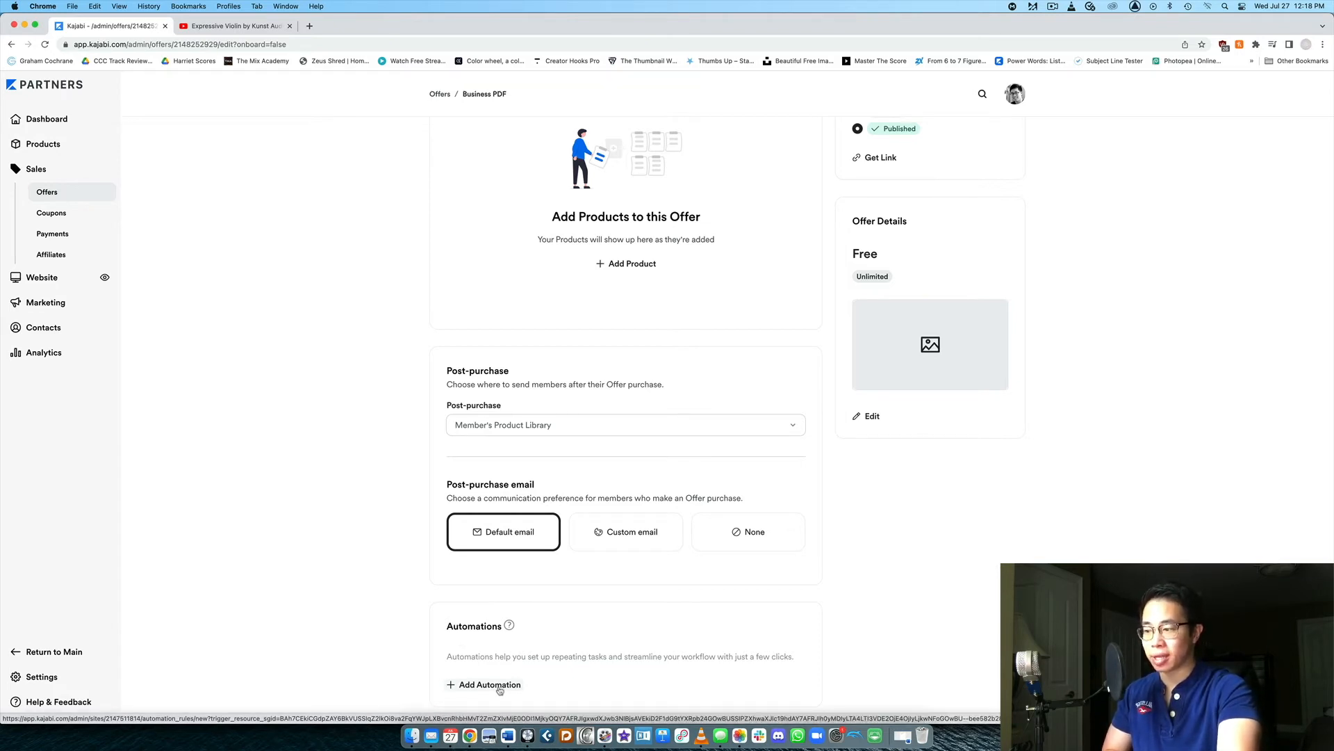
left_click(487, 684)
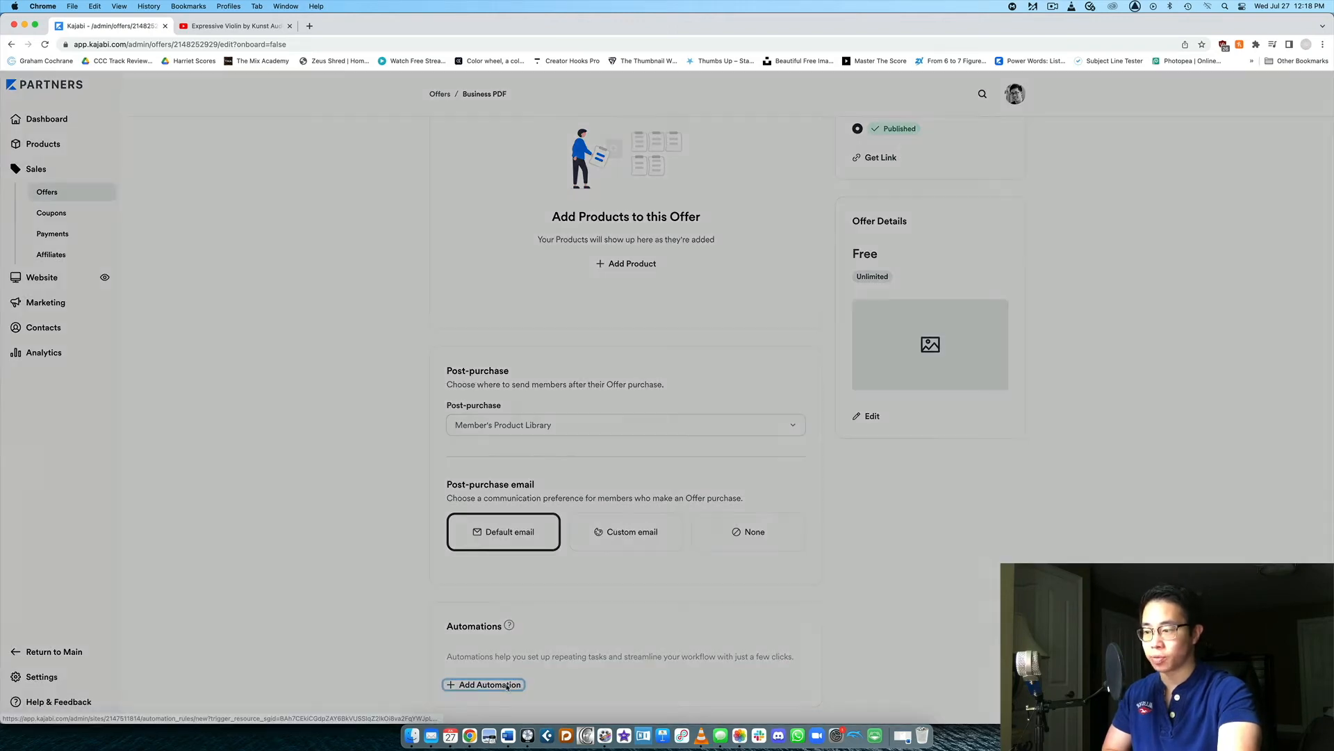